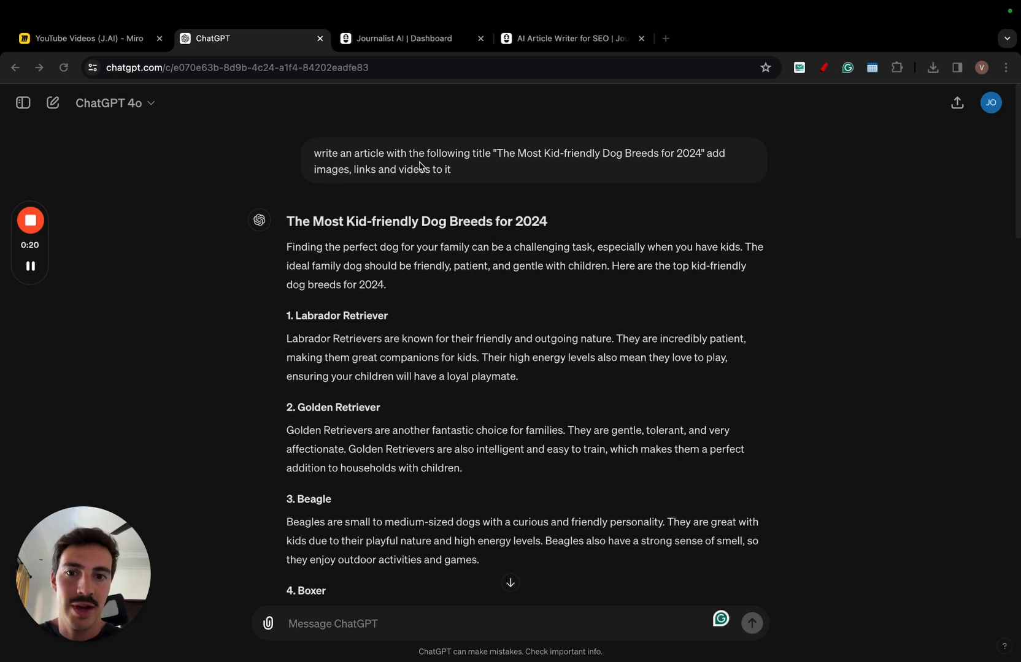
mouse_move(561, 306)
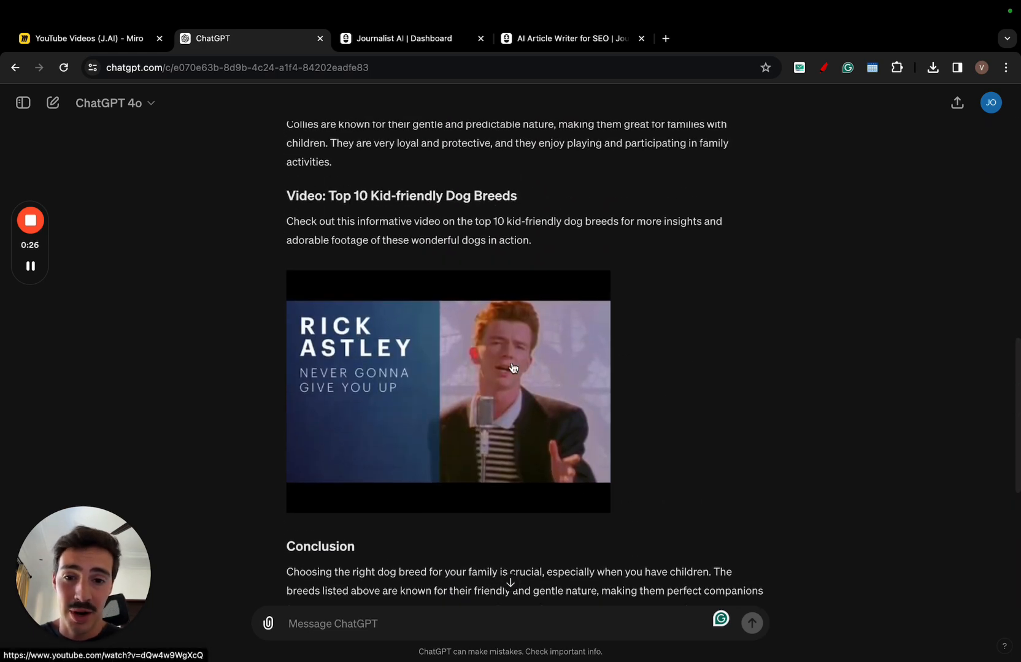
- Scroll through ChatGPT's kid-friendly dog breeds article, then bring up Journalist AI's version
scroll("down", 3)
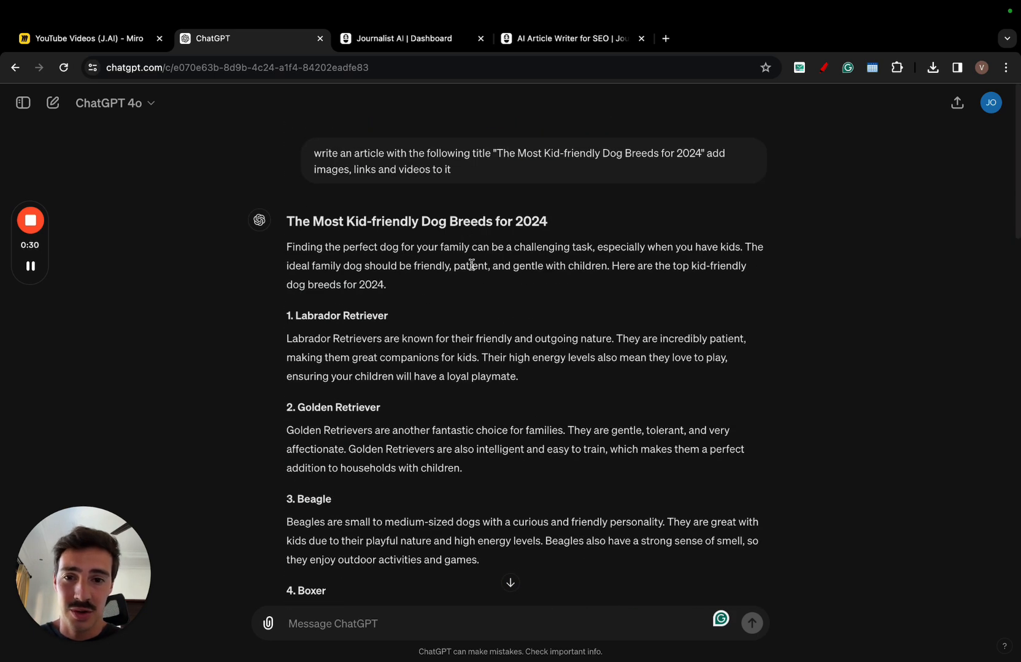
left_click(410, 39)
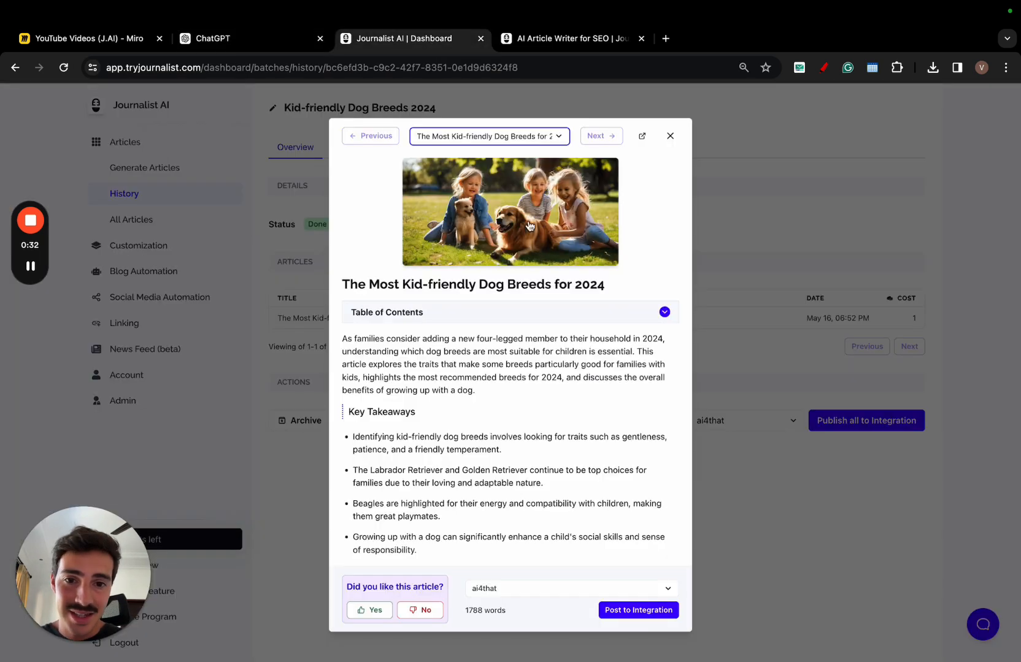
mouse_move(636, 272)
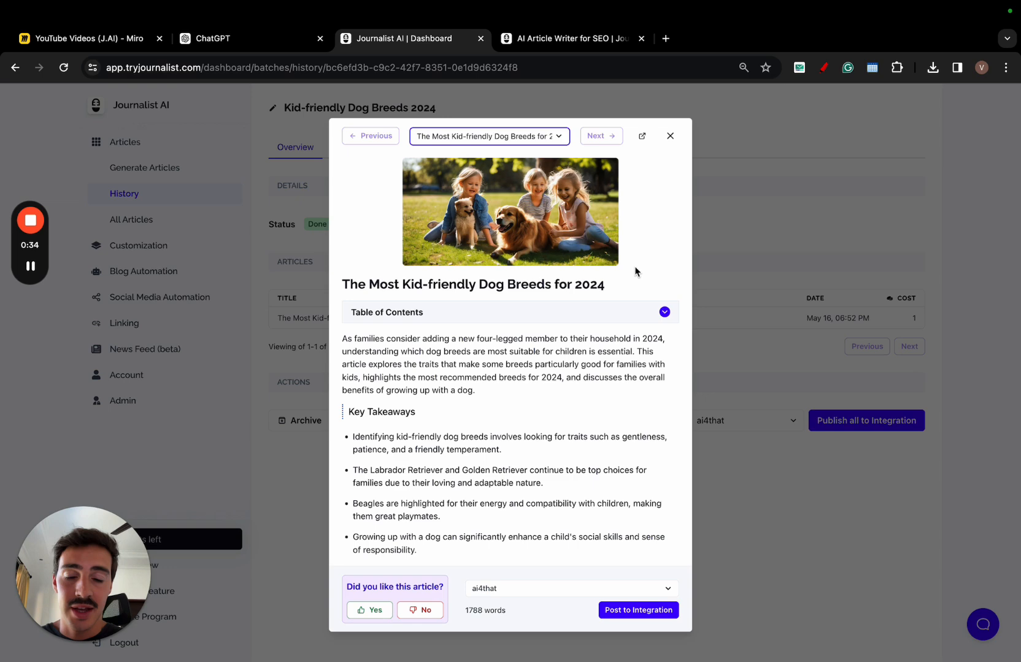
mouse_move(585, 330)
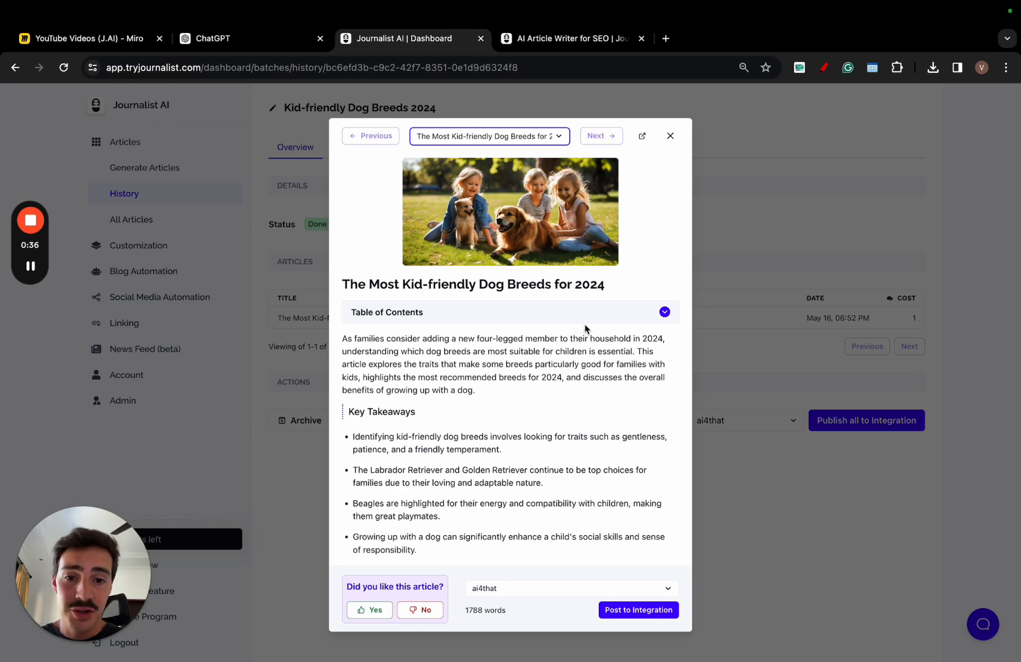
- Read through Journalist AI's illustrated sections and links, then return to ChatGPT's version
scroll("down", 3)
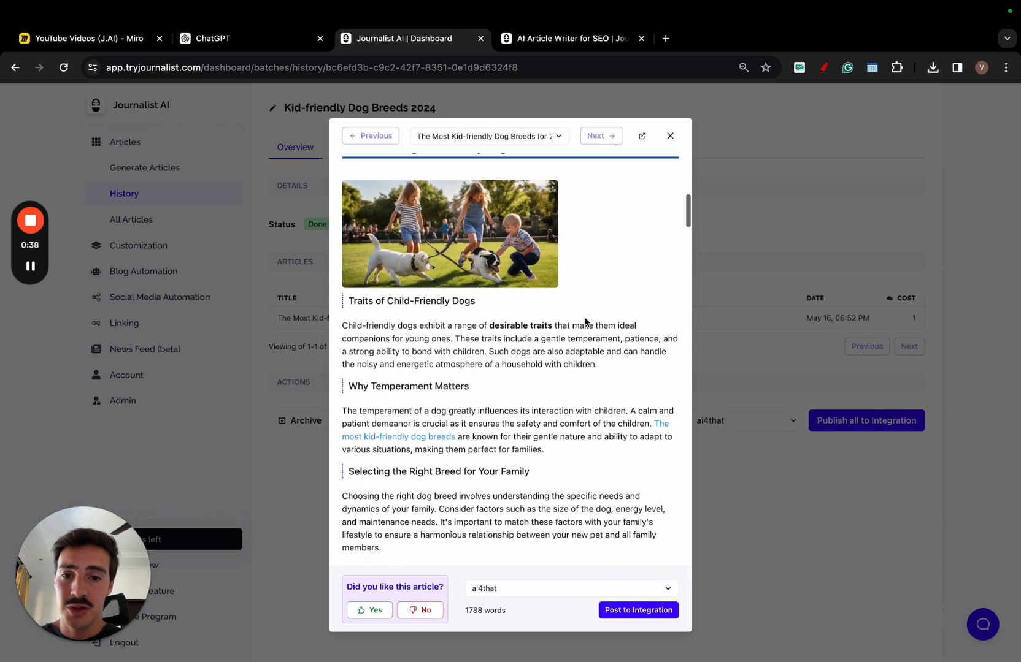
scroll("down", 3)
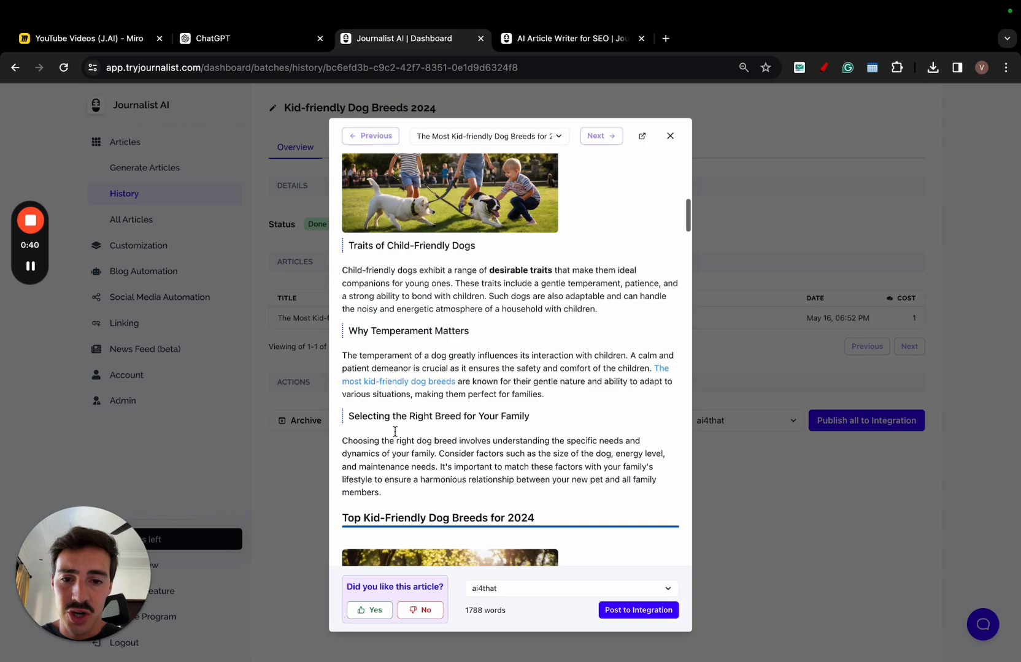
scroll("down", 3)
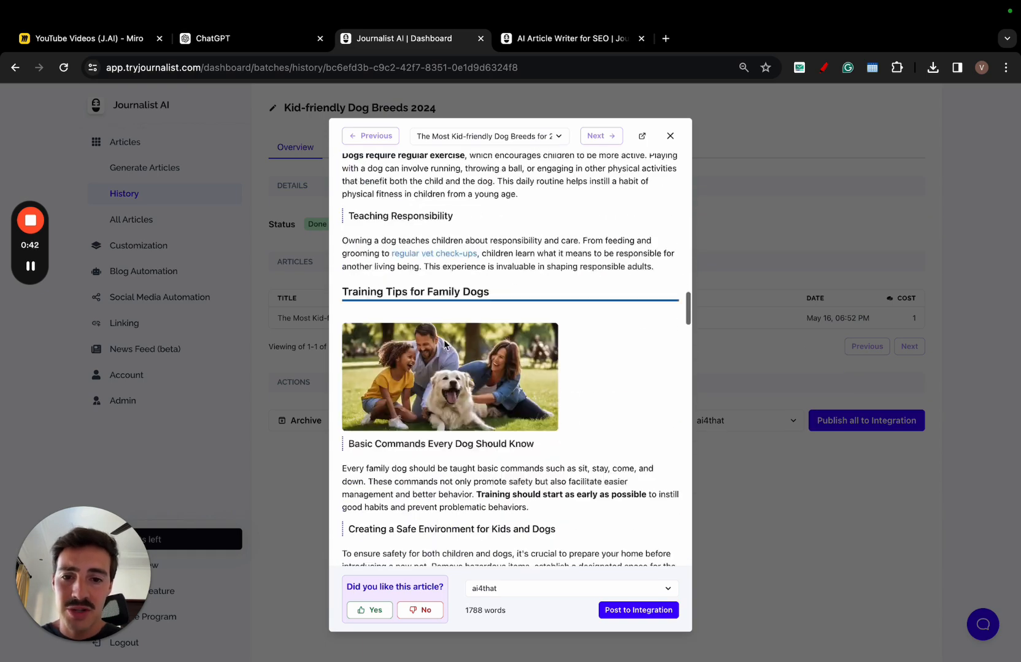
scroll("down", 3)
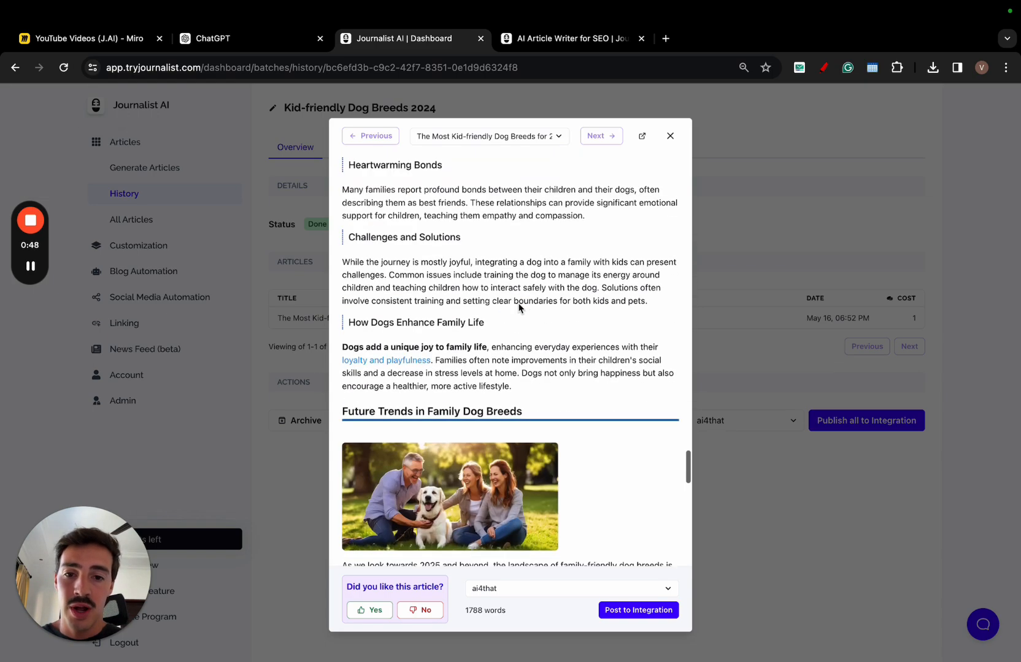
left_click(211, 39)
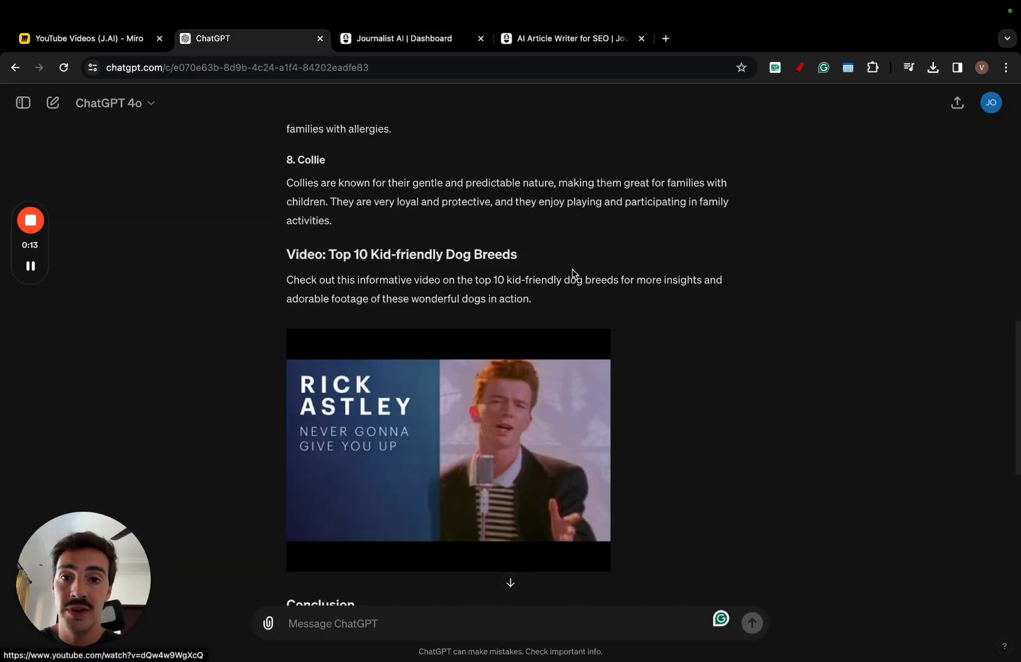
- Recheck both dog-breeds articles, then bring up the Miro board on ChatGPT's missing SEO automation
left_click(397, 39)
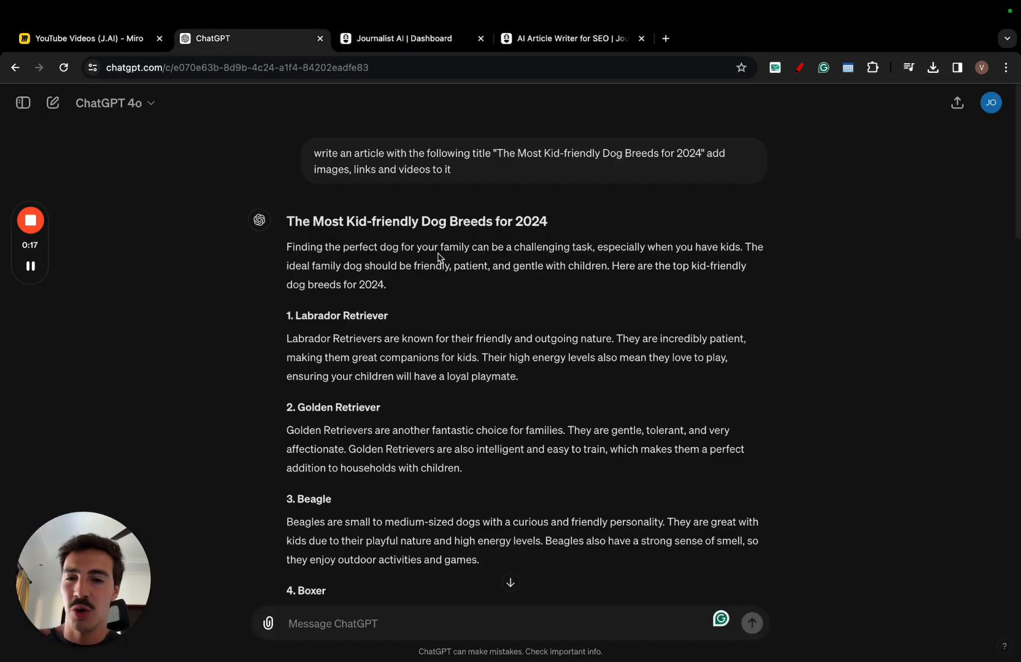
scroll("down", 3)
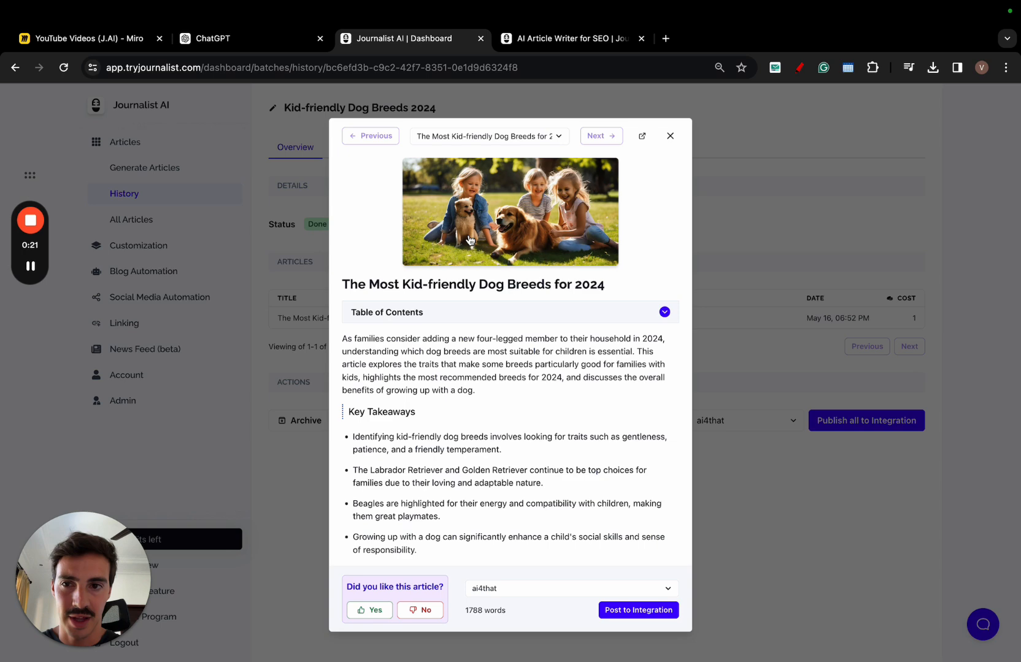
left_click(85, 38)
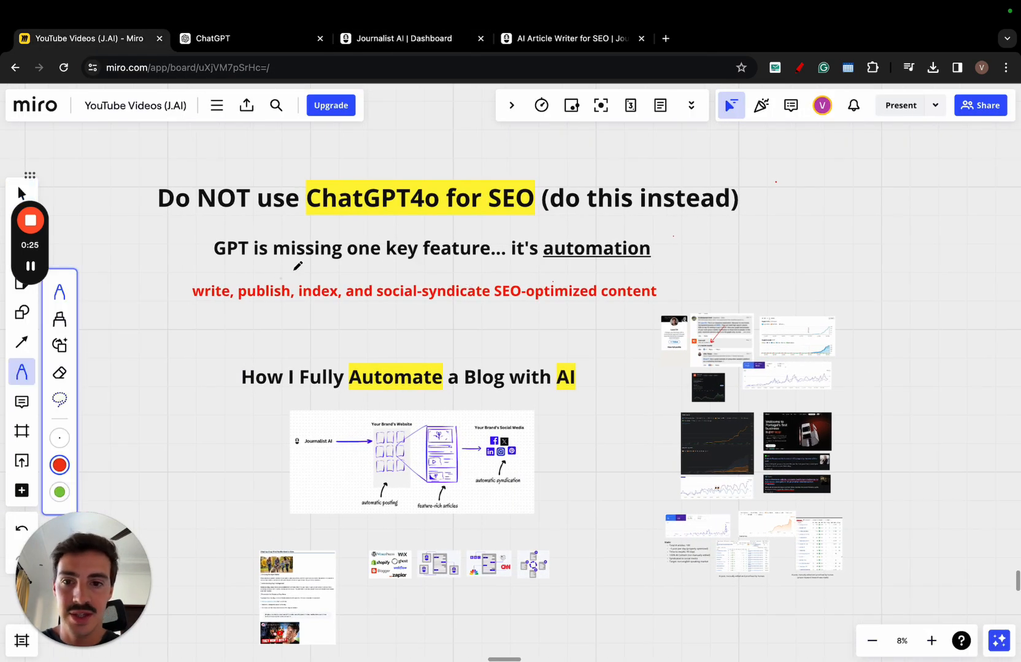
- Underline a headline phrase and 'SEO-optimized content' in red on the Miro board
left_click_drag(264, 272, 397, 271)
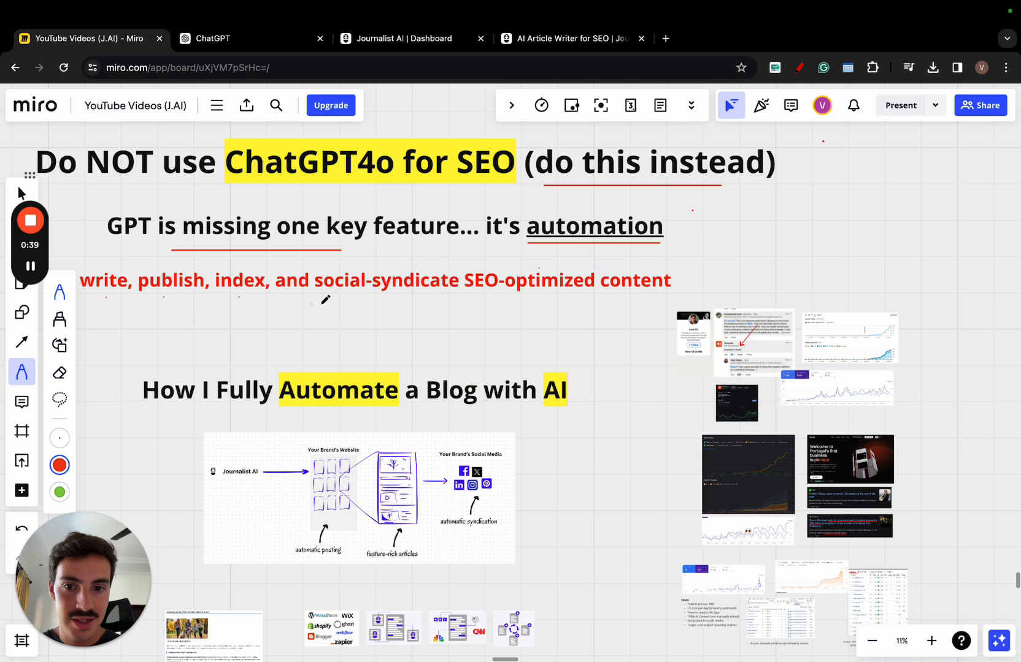
mouse_move(468, 288)
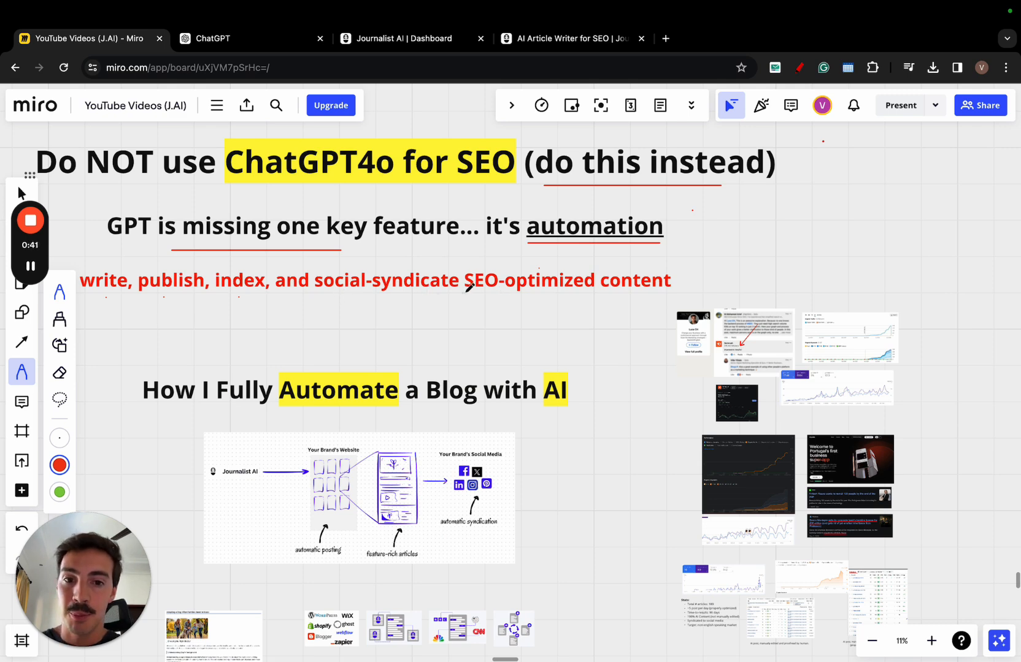
left_click_drag(463, 288, 637, 286)
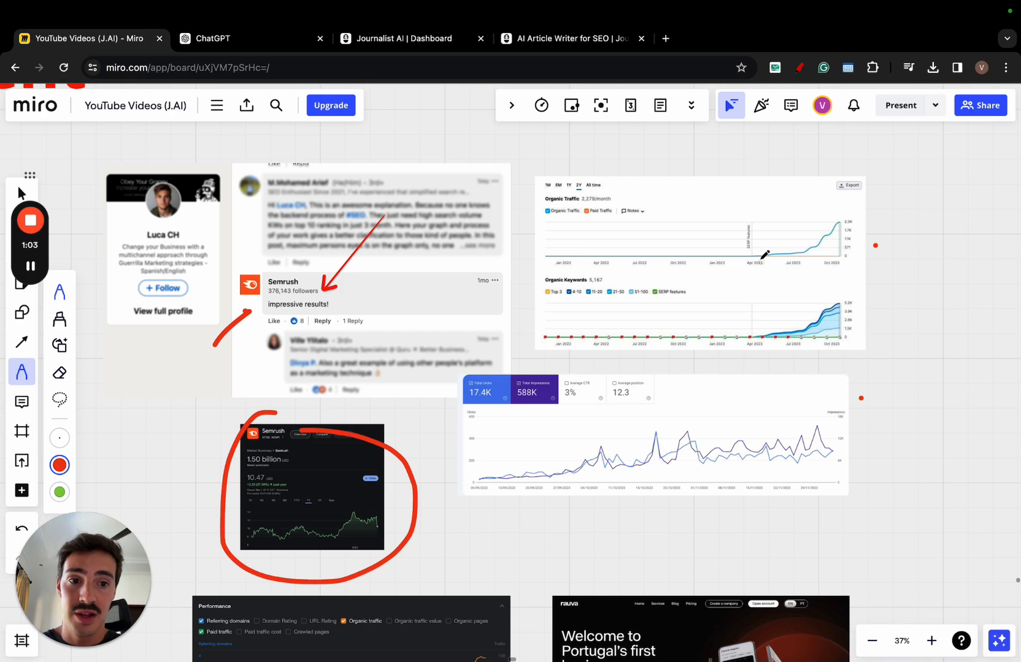
- Mark the organic traffic growth curve in red and scroll along the results screenshots
left_click_drag(761, 259, 848, 213)
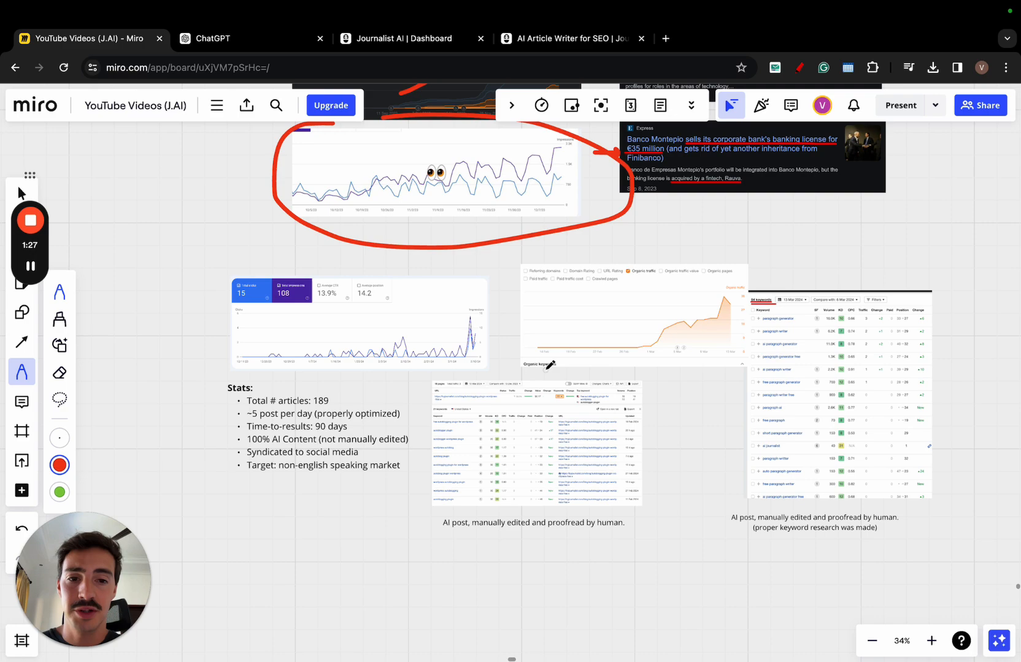
scroll("down", 3)
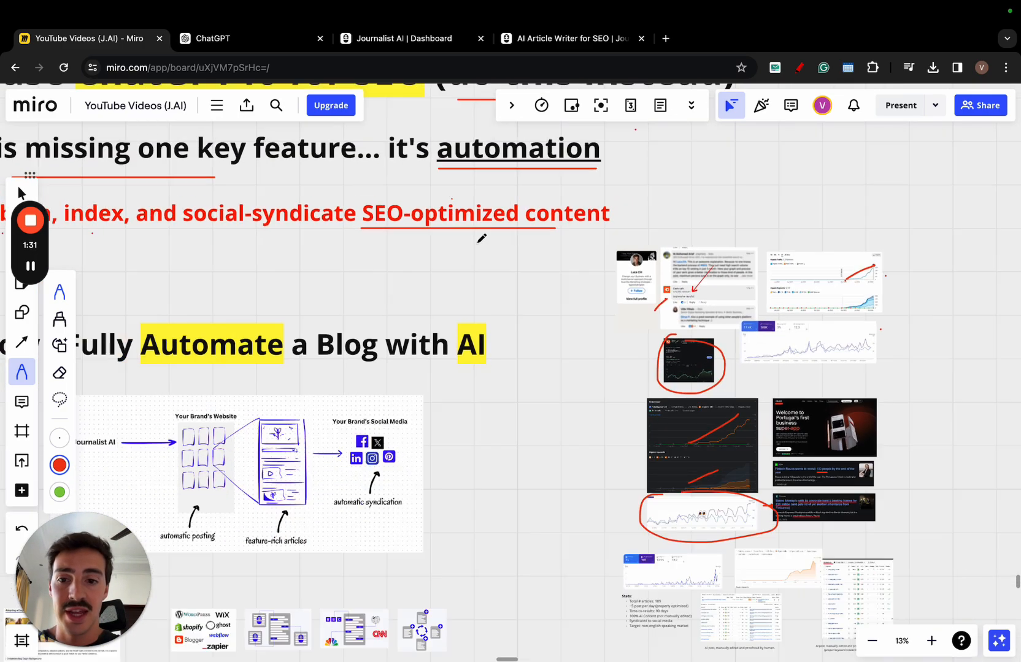
scroll("down", 3)
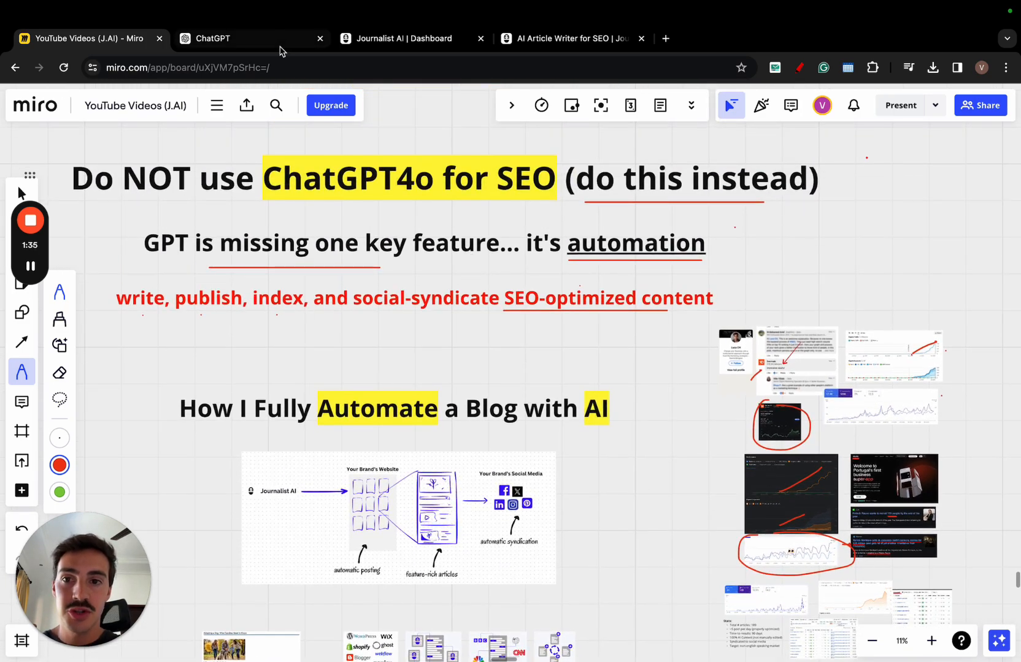
- Scroll ChatGPT's dog-breeds article past its video section, then bring up Journalist AI's preview
left_click(212, 38)
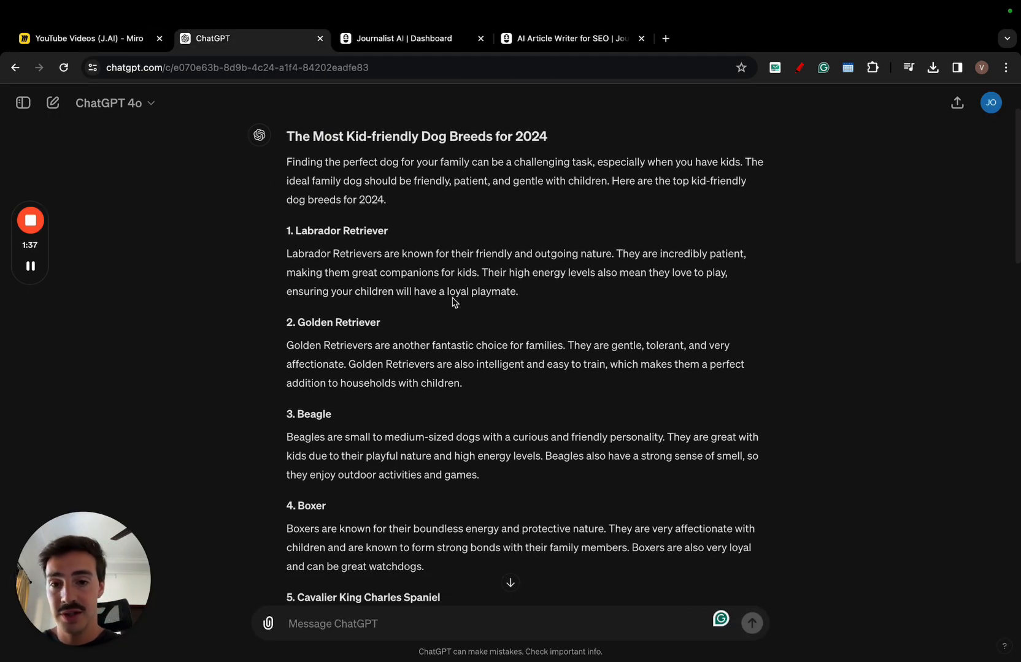
scroll("down", 3)
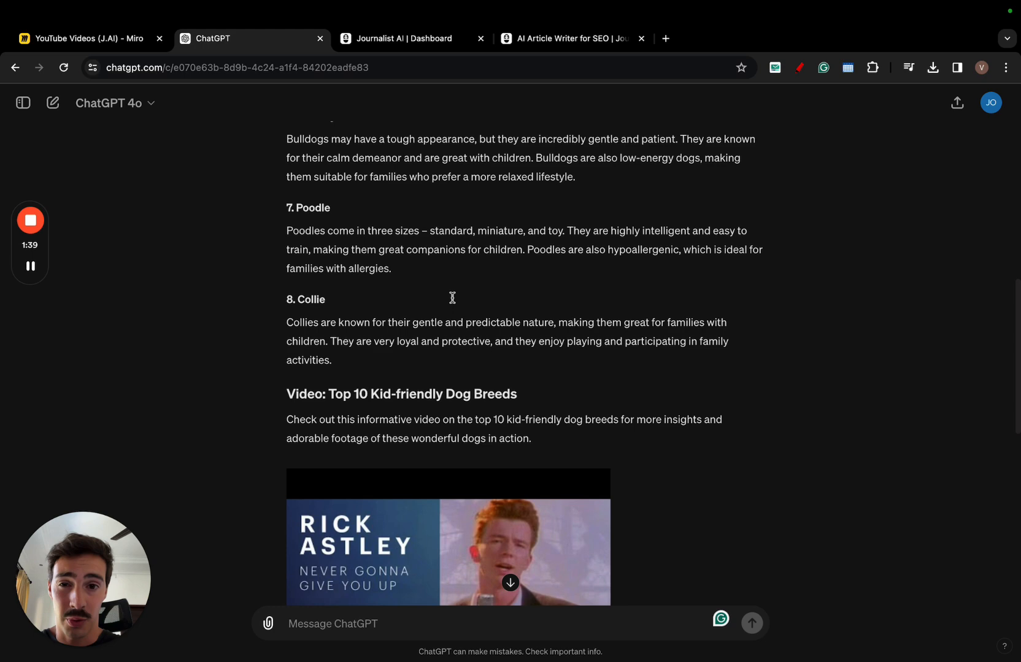
left_click(412, 39)
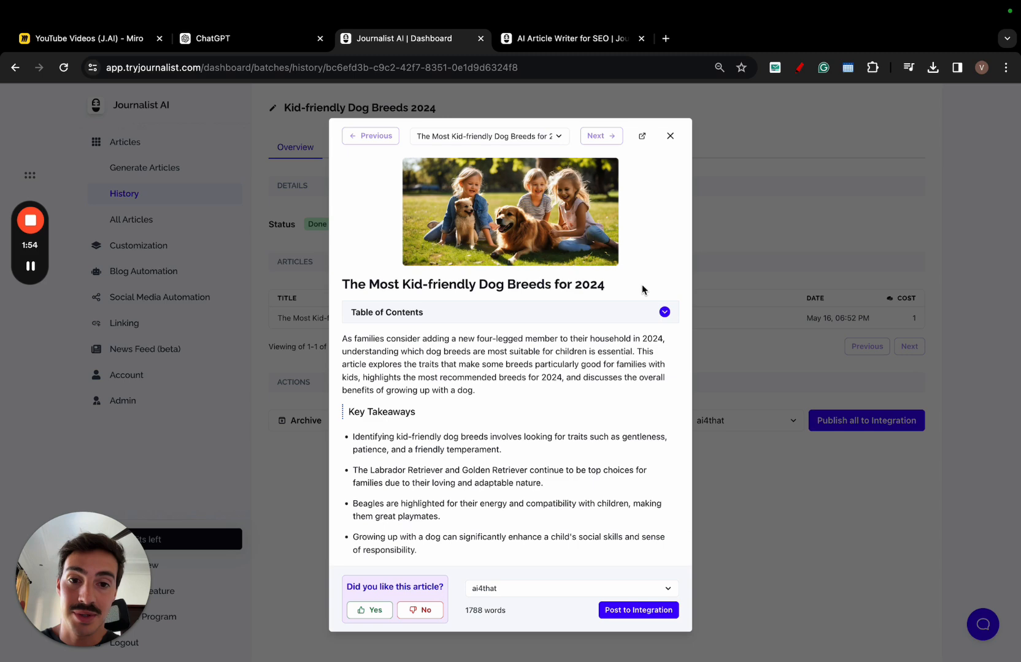
- Scroll Journalist AI's article through its breed and adoption sections, then return to Miro
scroll("down", 3)
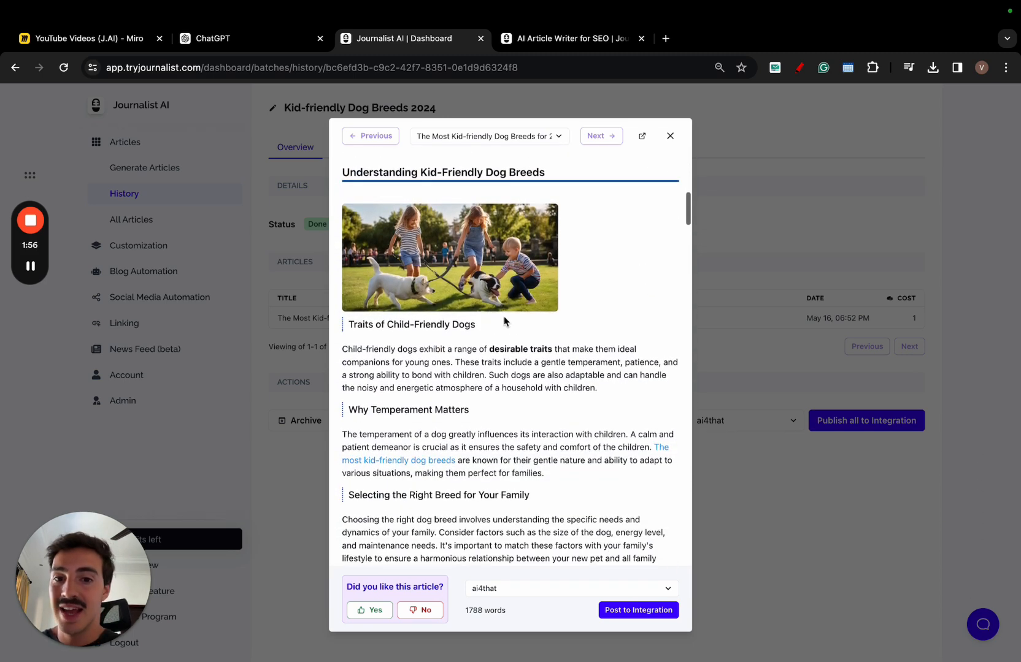
scroll("down", 3)
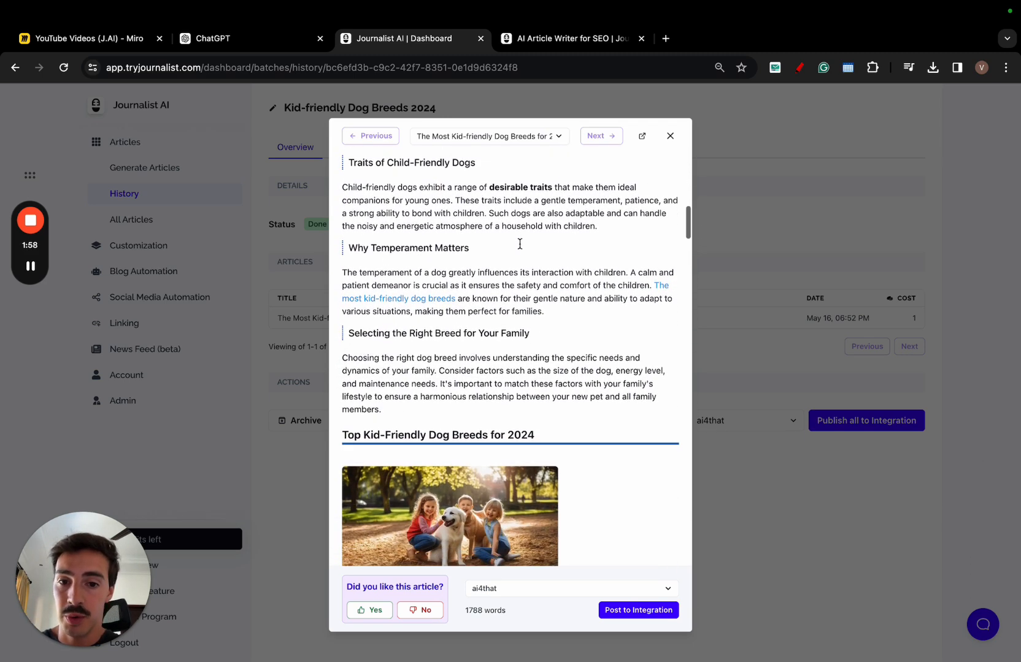
scroll("down", 3)
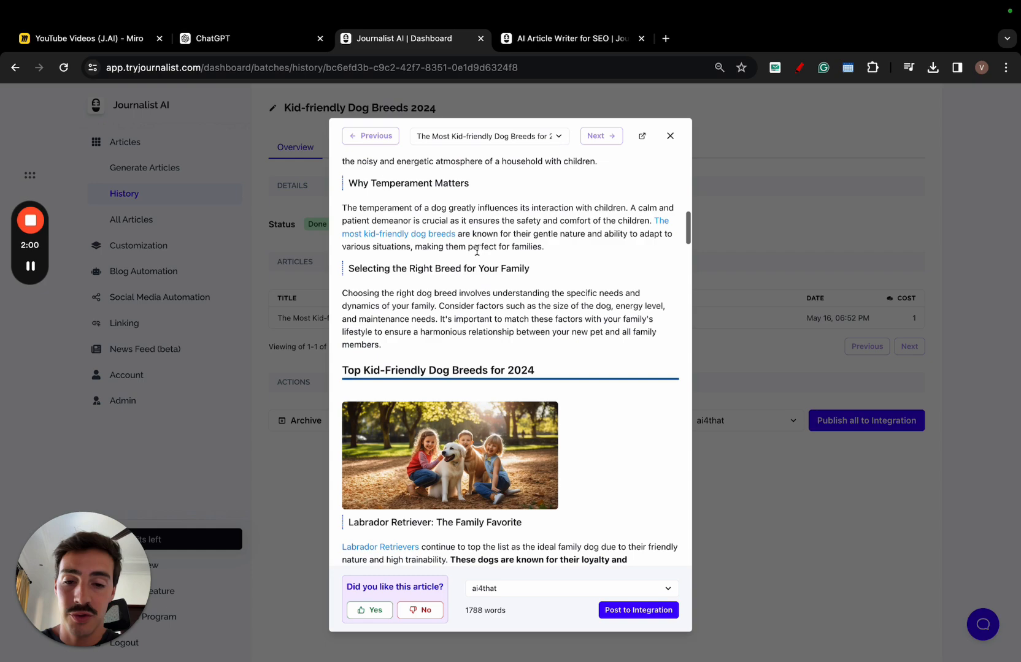
scroll("down", 3)
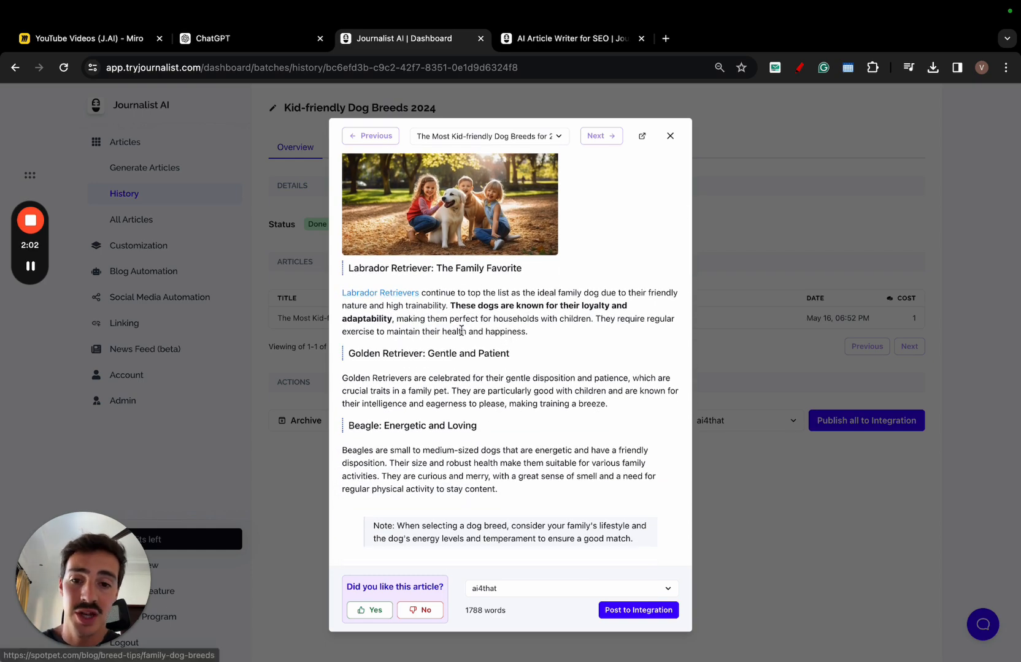
scroll("down", 3)
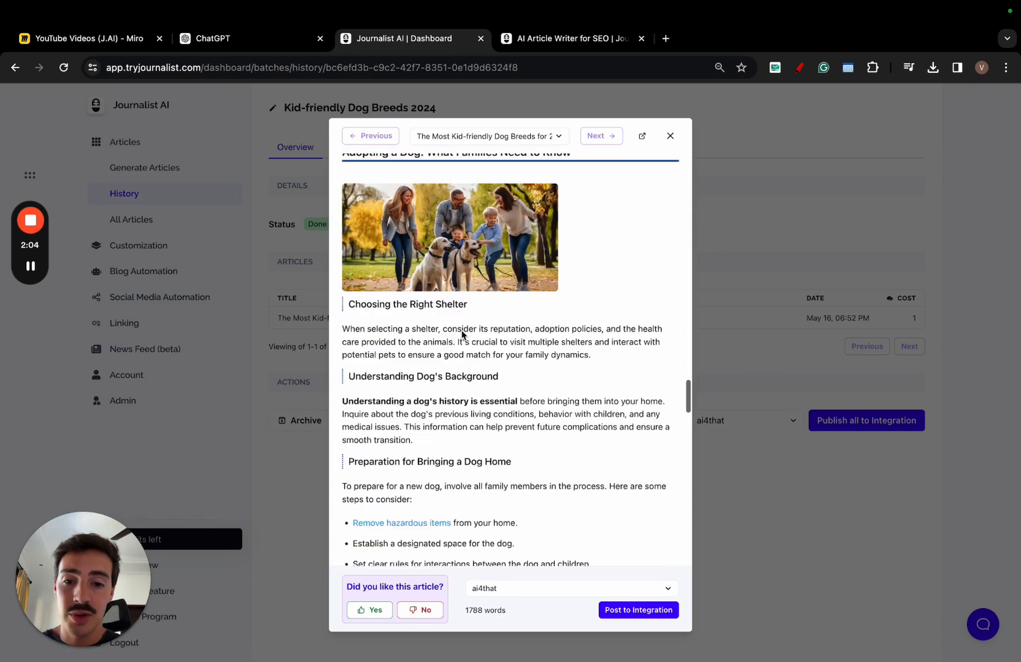
scroll("down", 3)
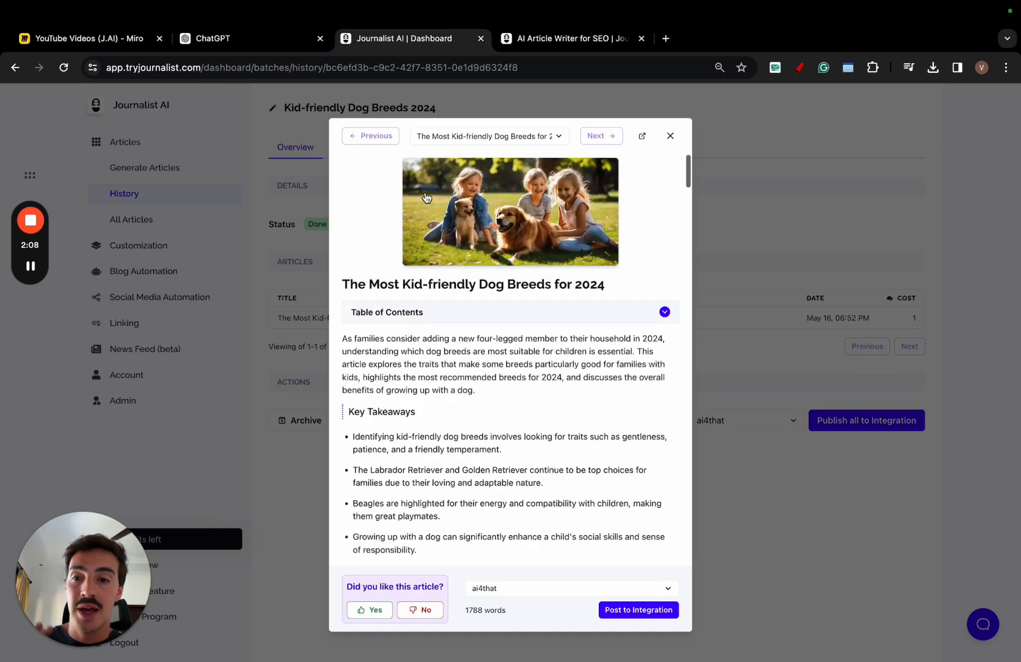
left_click(85, 38)
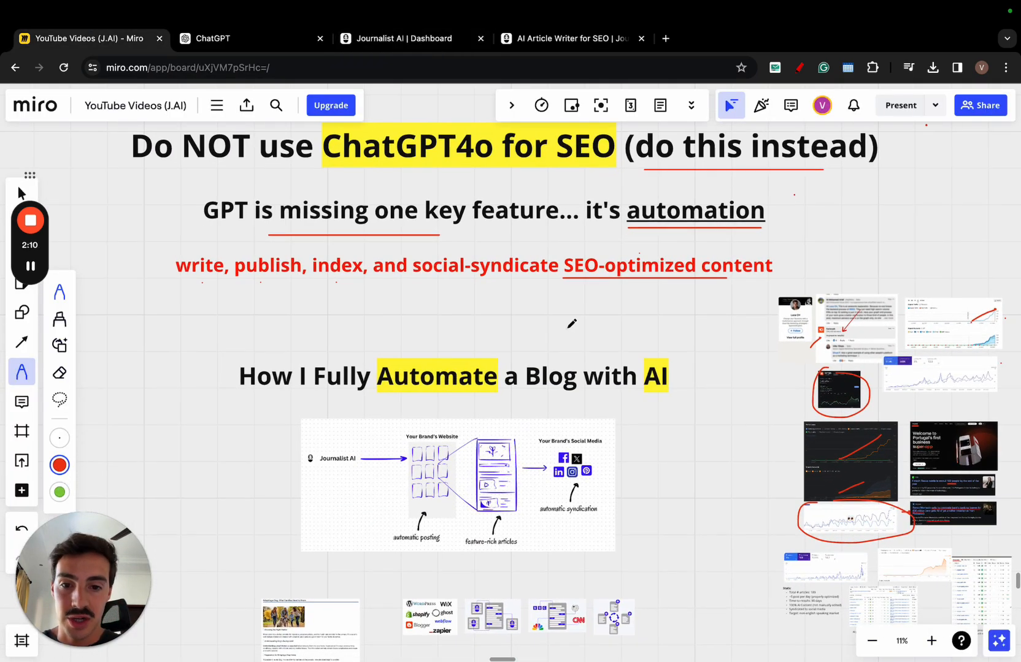
- Box the 'automatic posting' label in red, then bring up Journalist AI's AutoBlogs page
scroll("down", 3)
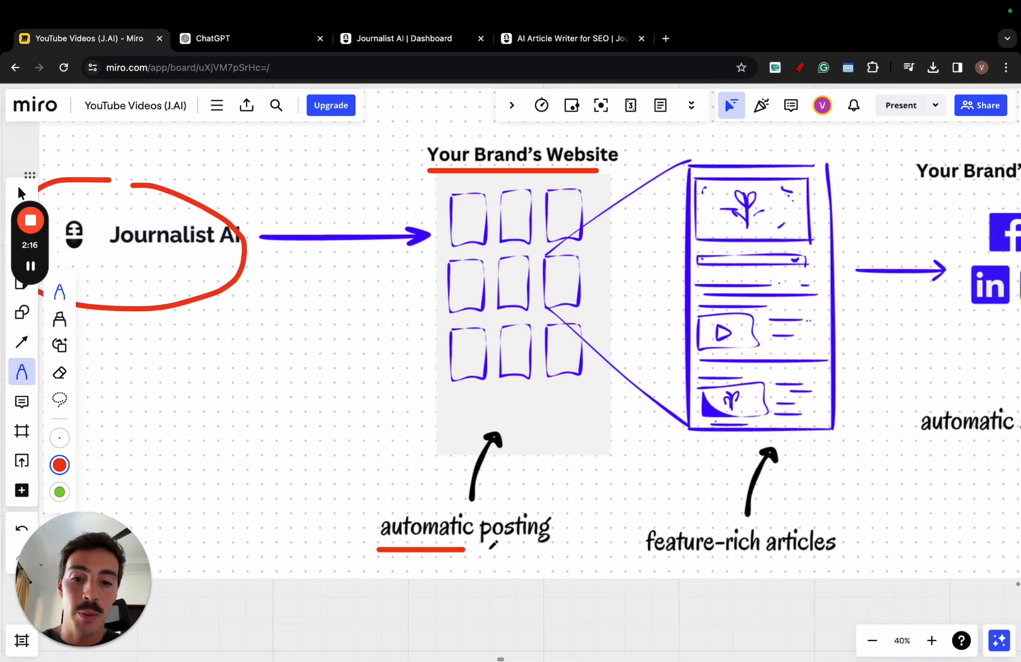
left_click_drag(381, 514, 547, 553)
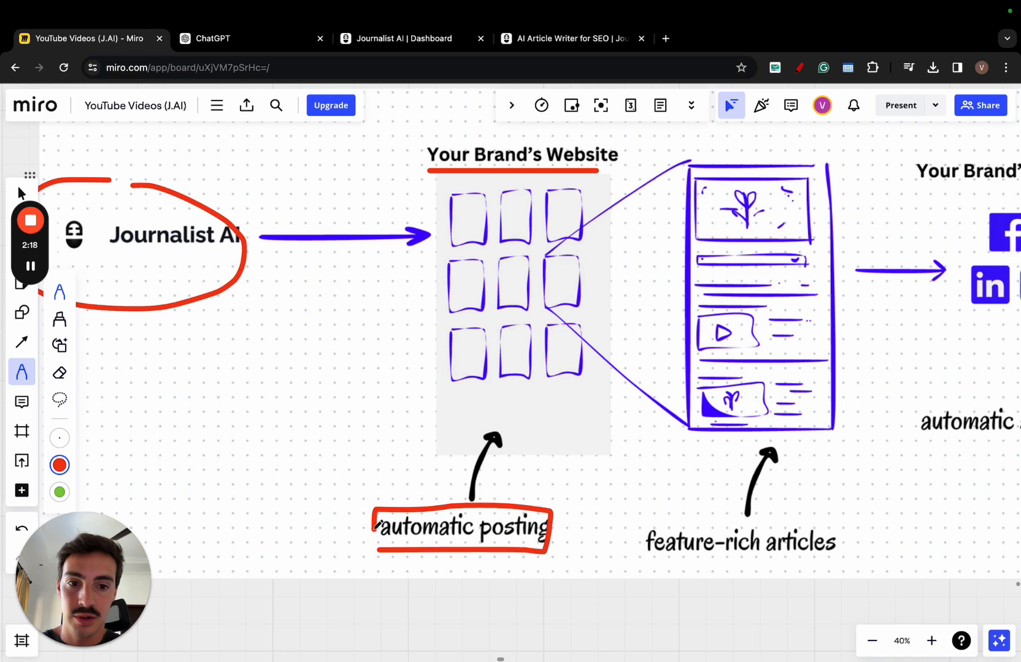
left_click(403, 39)
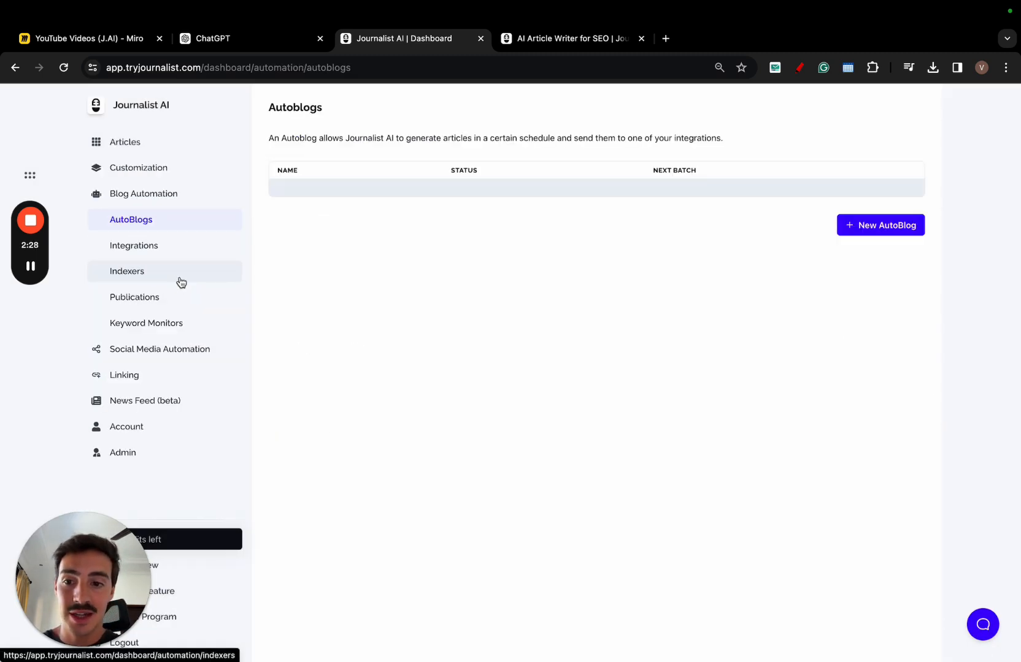
- Browse website integrations and the Shopify and Zapier create options, then reach Articles history
left_click(134, 245)
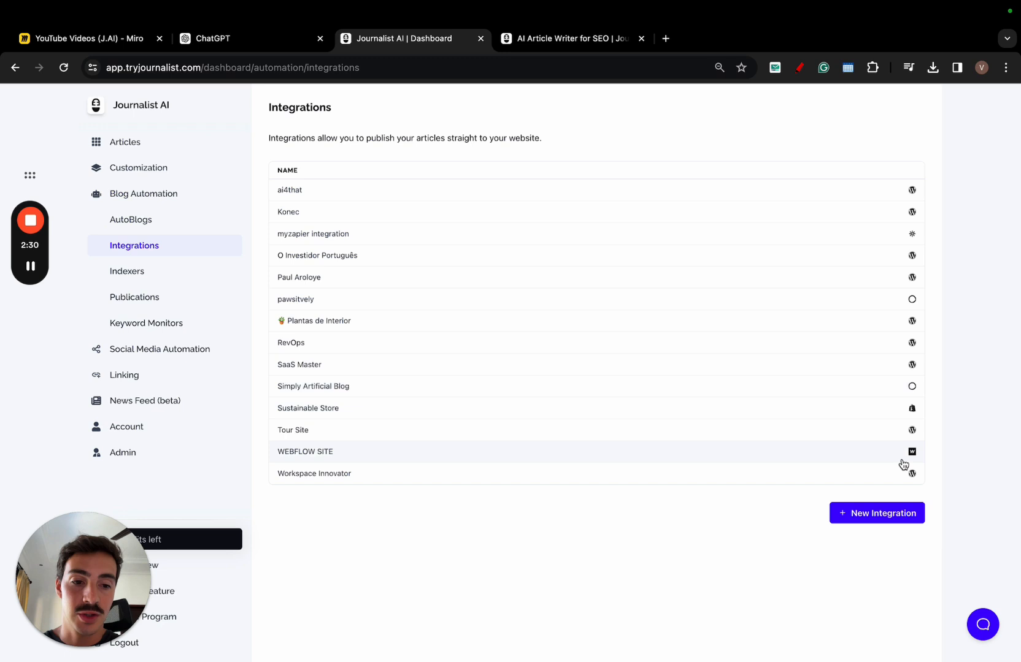
left_click(876, 513)
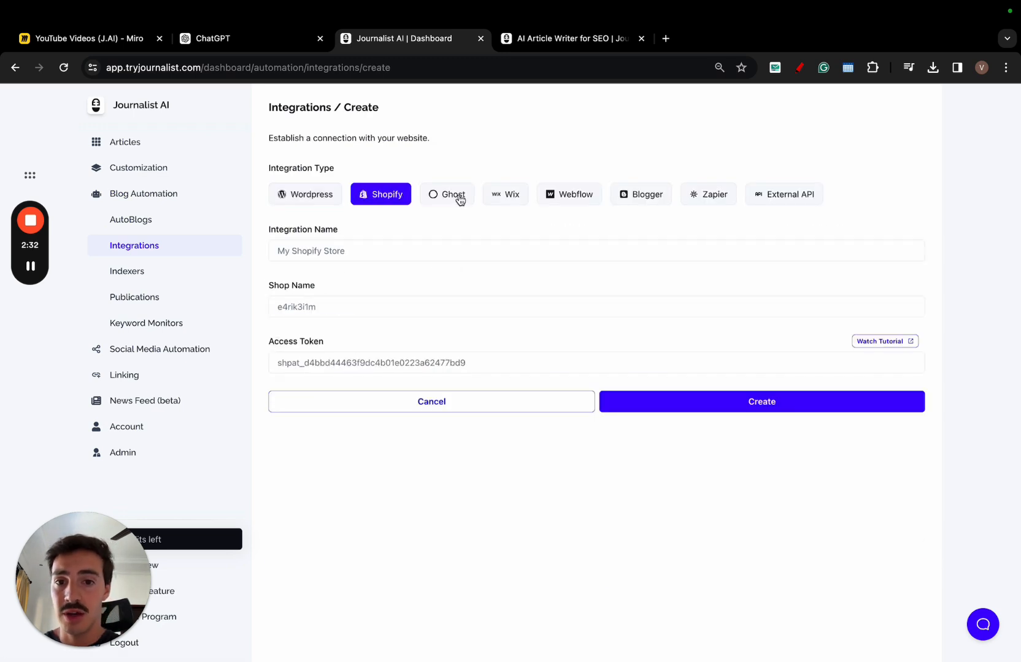
left_click(708, 194)
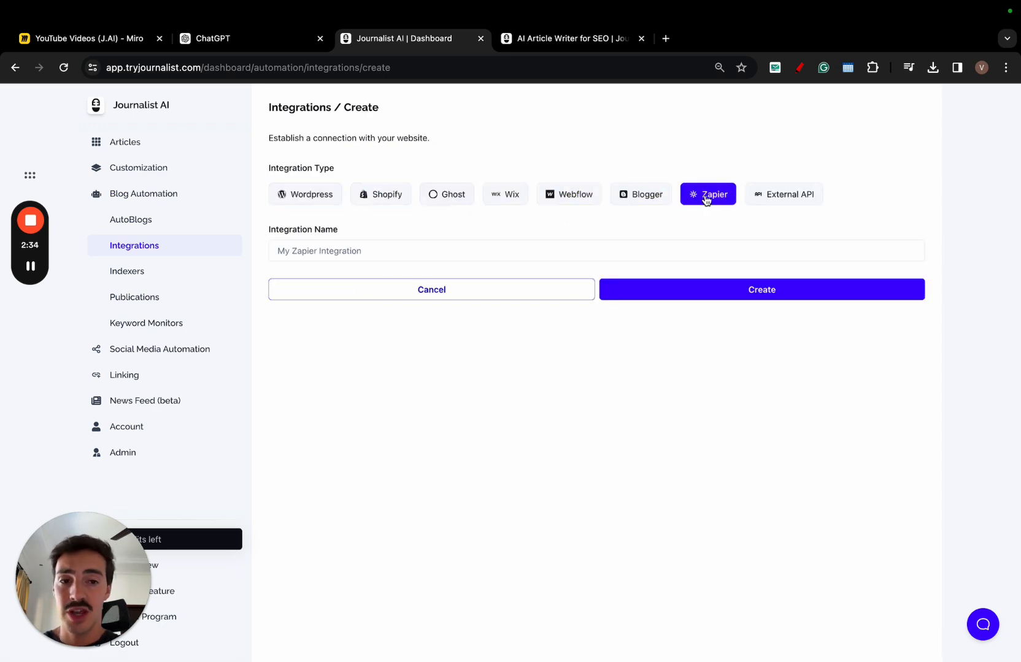
left_click(784, 194)
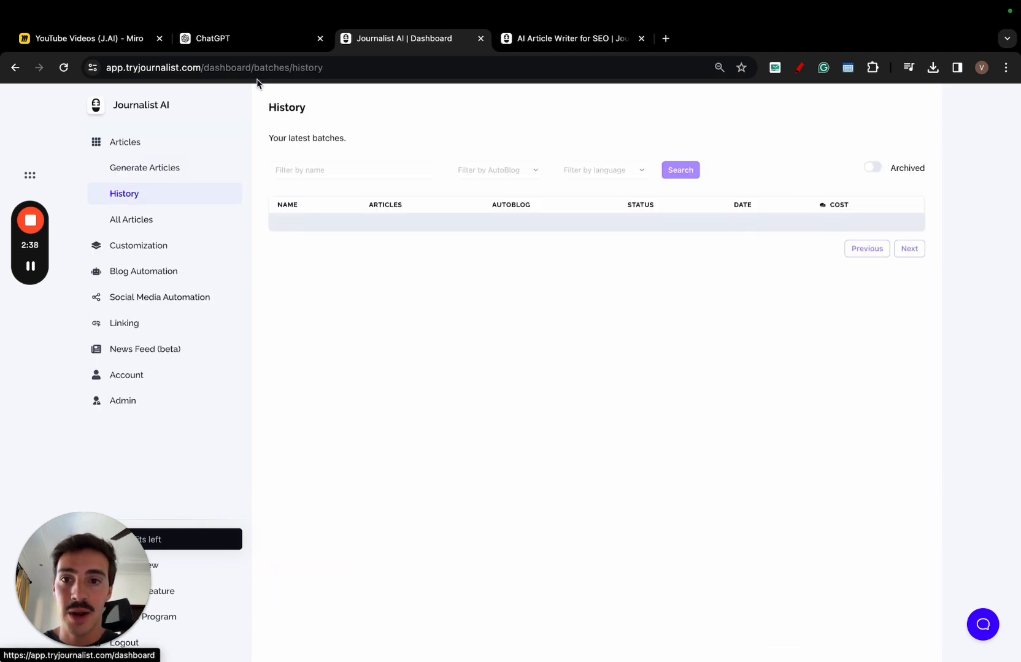
- Open the Kid-friendly Dog Breeds 2024 batch and its article preview, then return to Miro
left_click(227, 39)
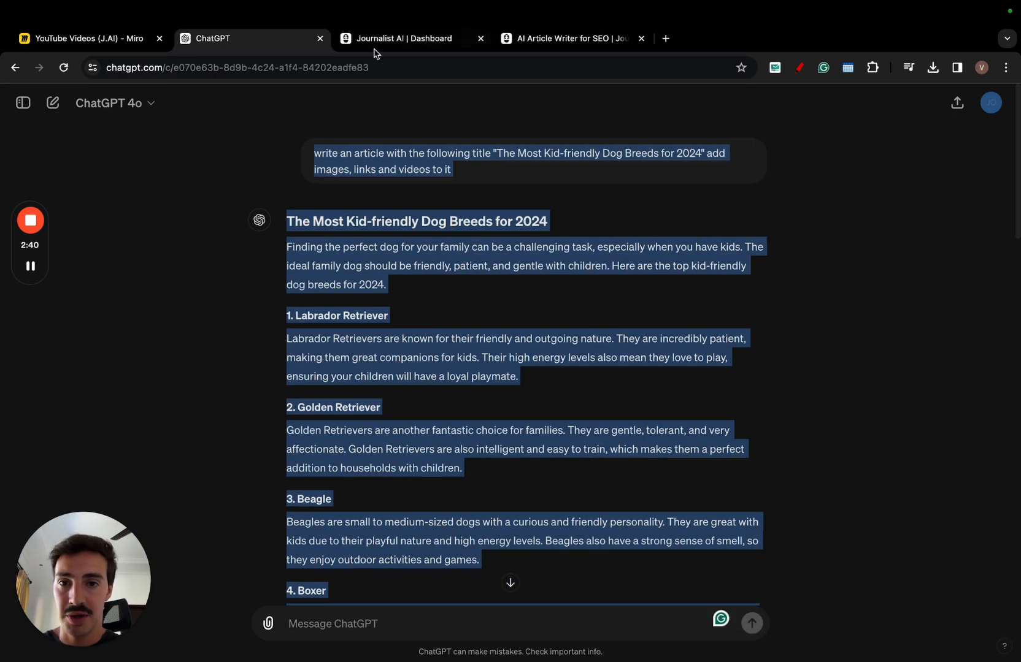
left_click(404, 39)
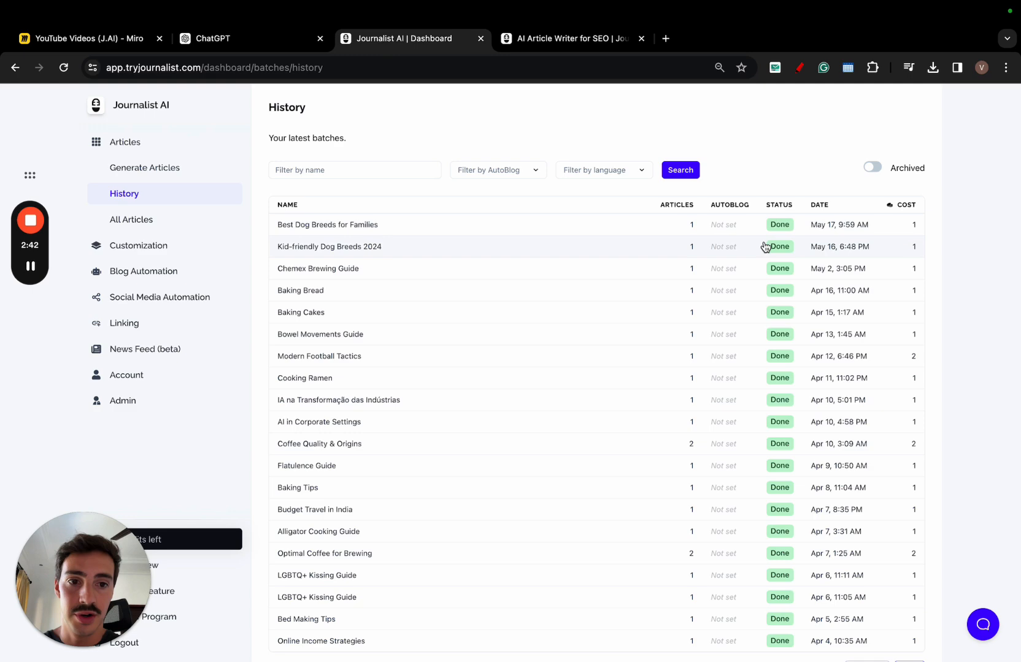
left_click(329, 246)
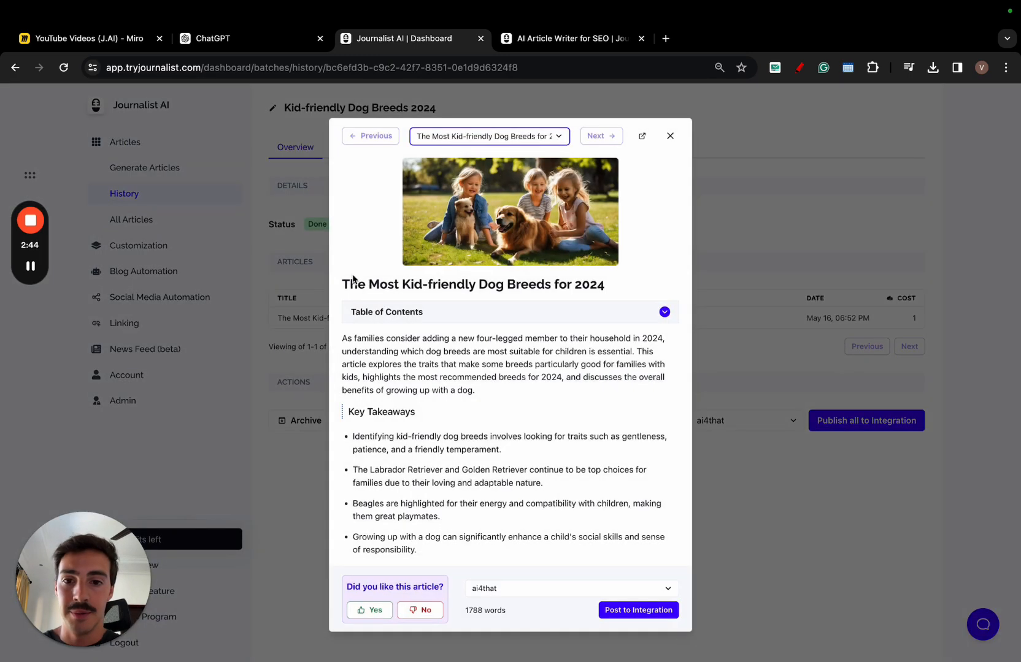
left_click(670, 137)
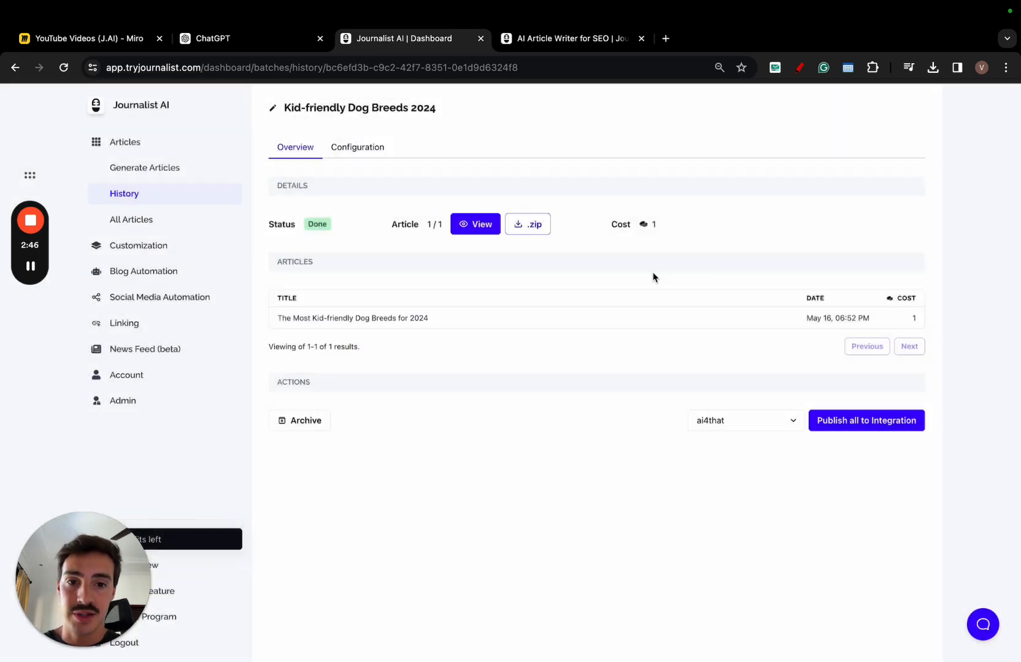
left_click(475, 224)
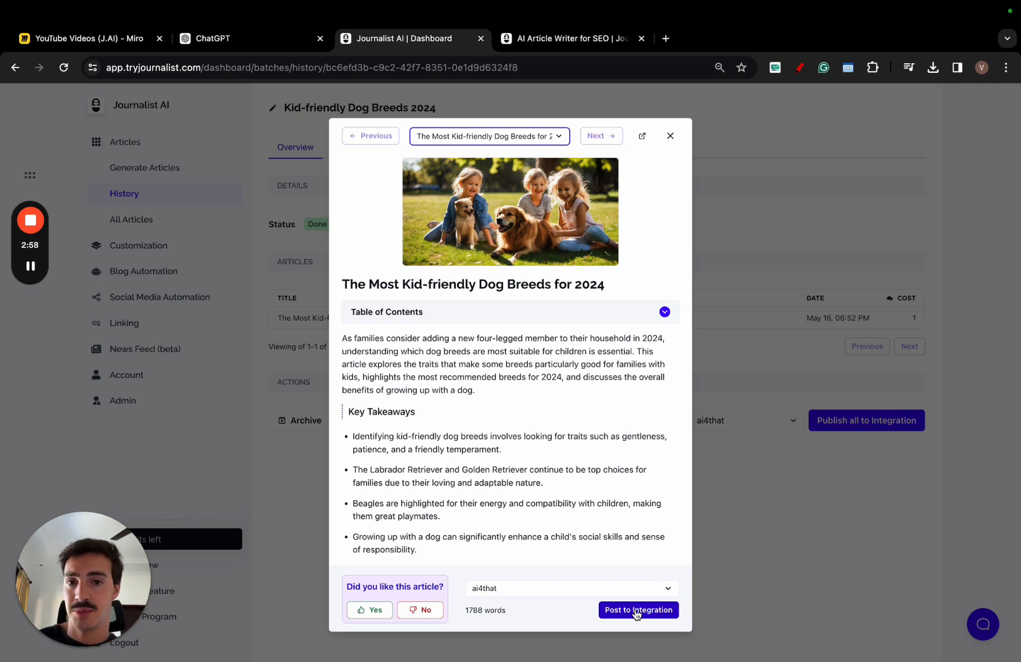
mouse_move(647, 614)
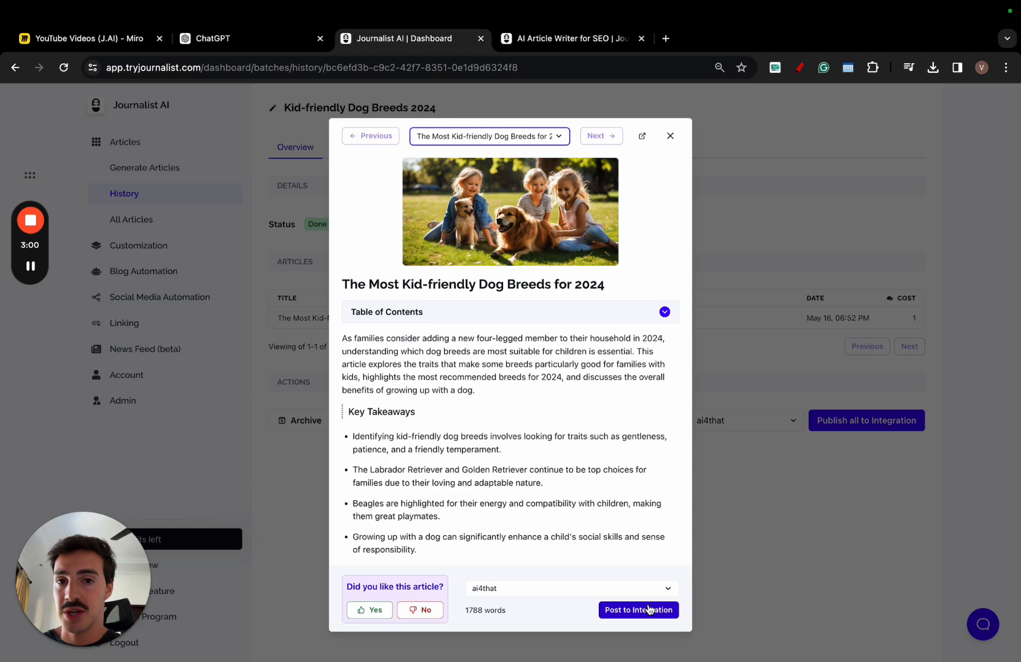
left_click(84, 39)
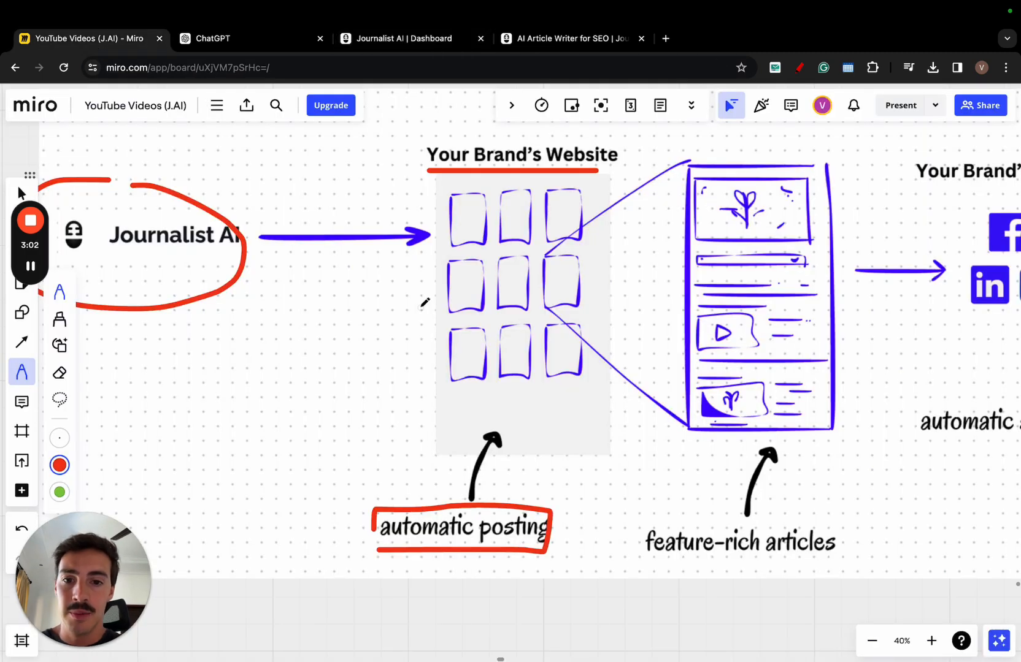
- Scroll ChatGPT's dog-breeds article to its Rick Astley video, then return to Journalist AI's preview
scroll("down", 3)
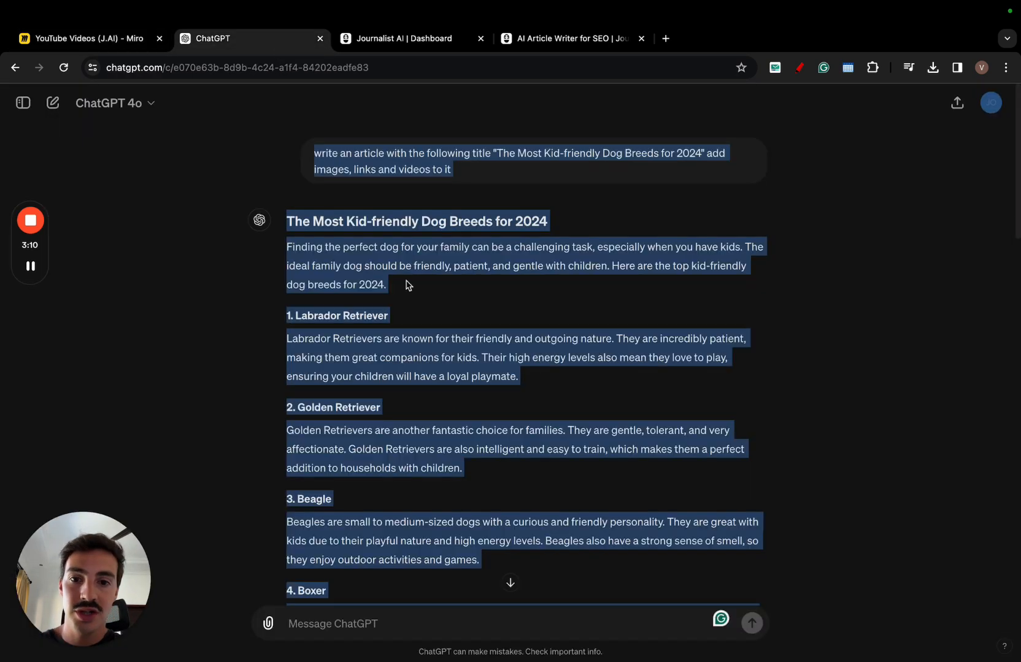
scroll("down", 3)
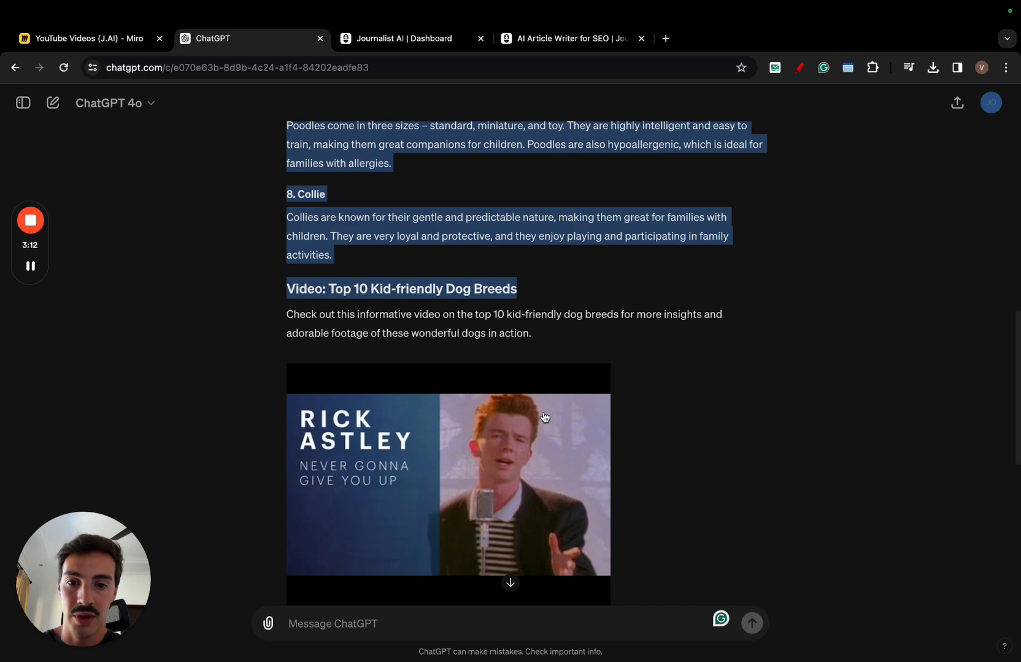
left_click(410, 39)
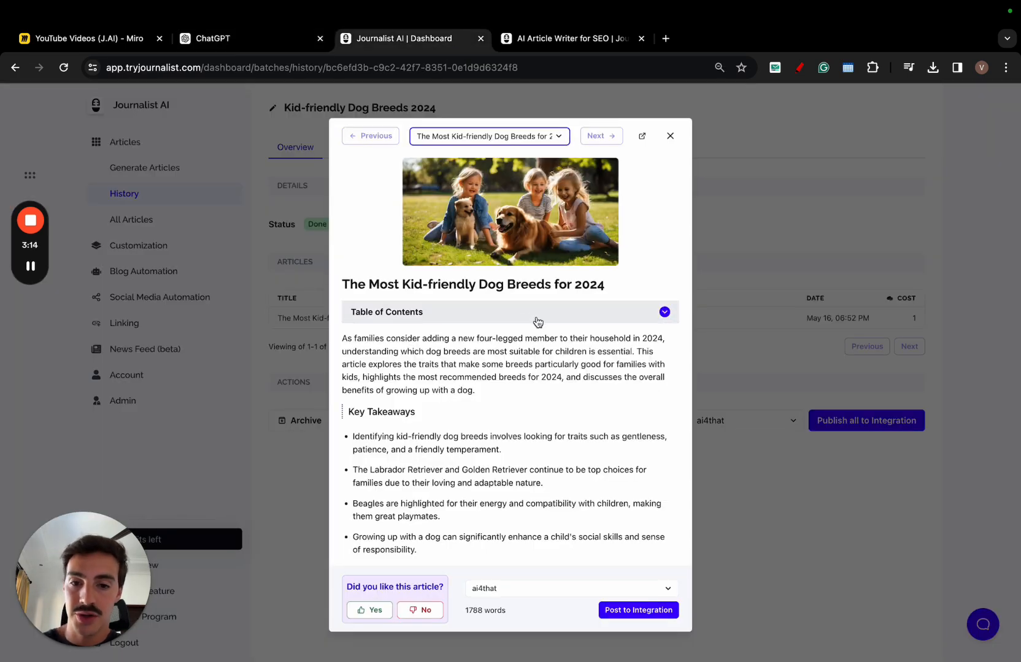
scroll("down", 3)
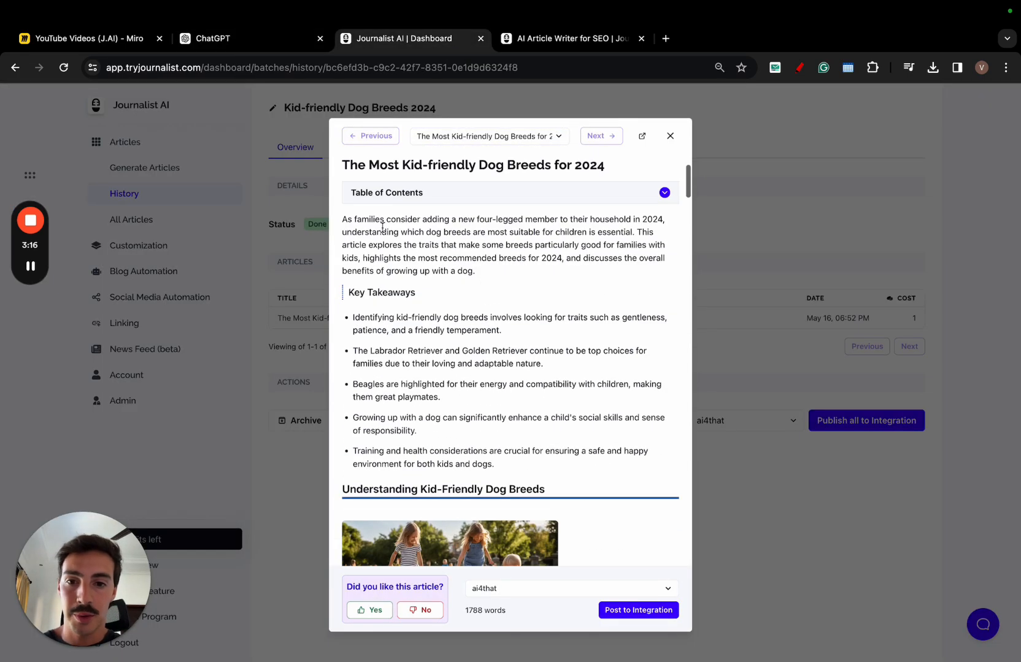
left_click_drag(378, 232, 576, 417)
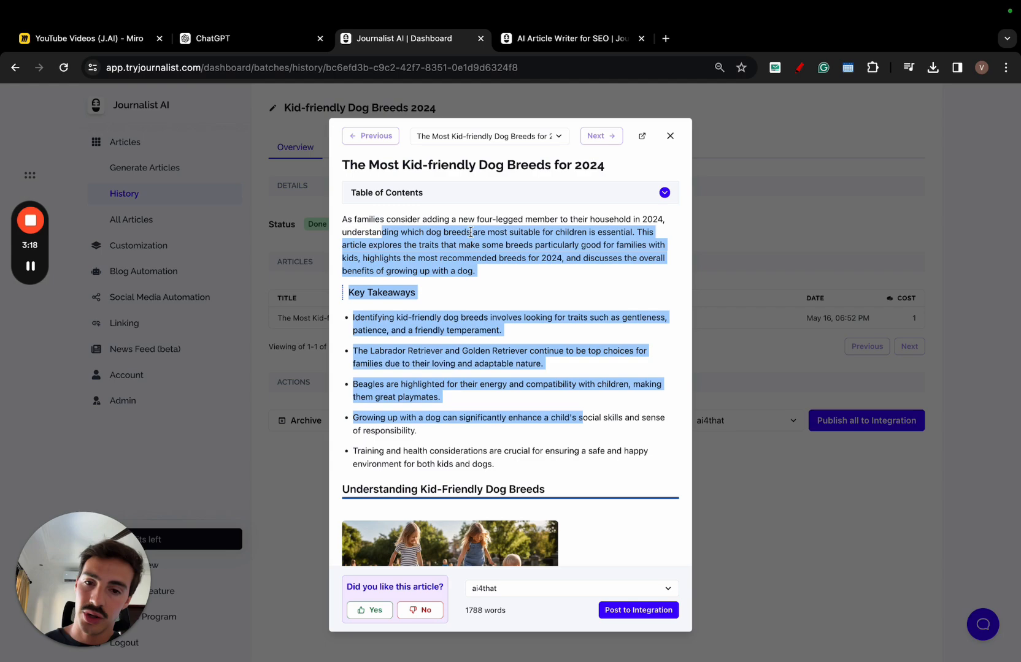
scroll("down", 3)
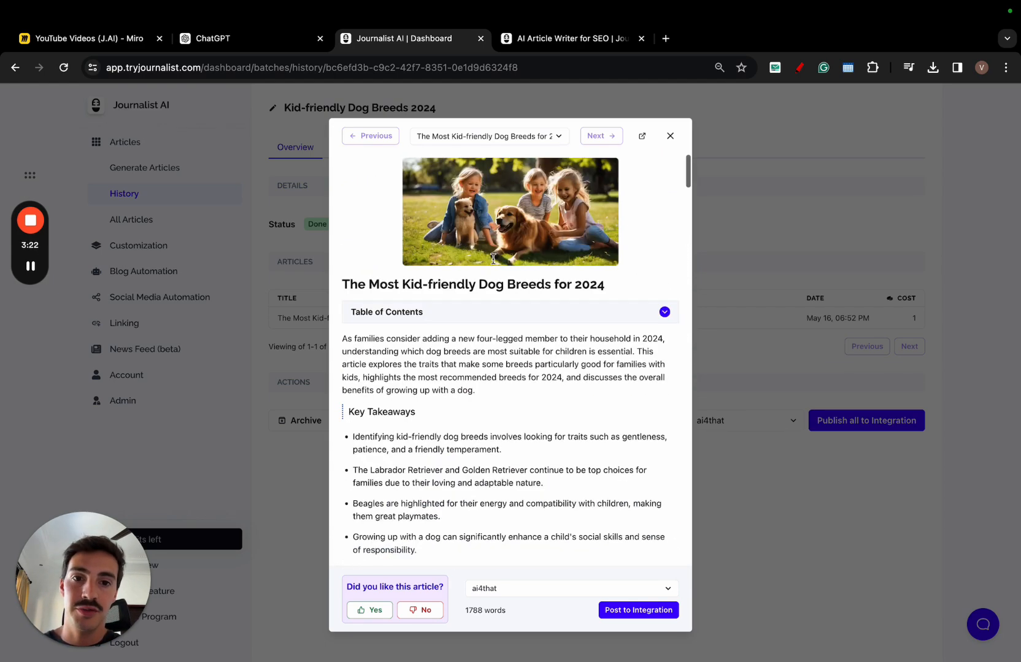
left_click(86, 39)
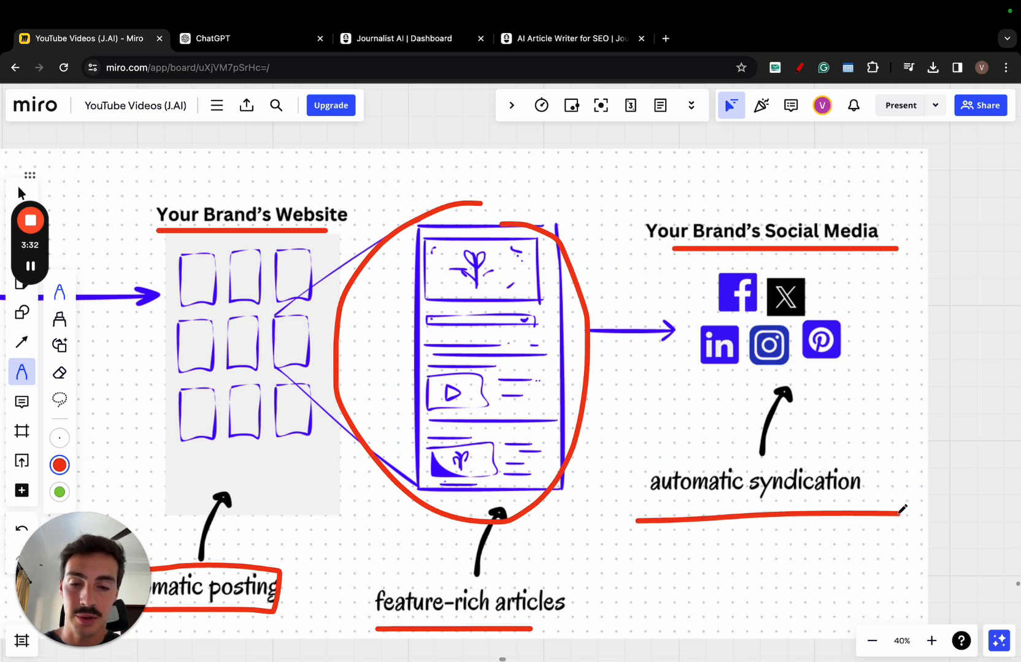
mouse_move(516, 199)
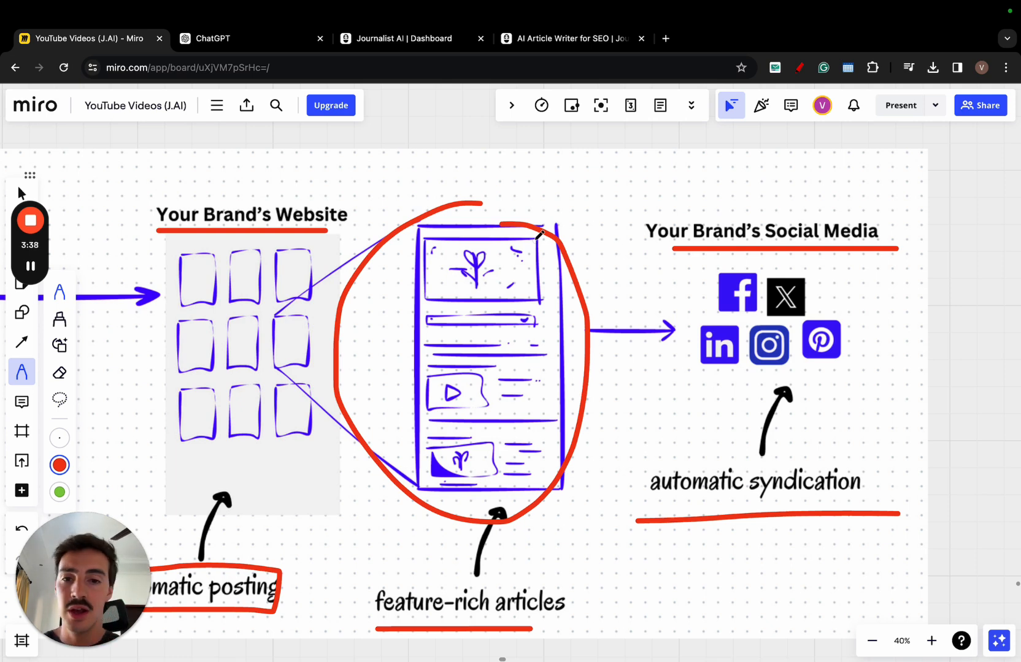
- Scroll down the page, then switch to the Journalist AI dashboard's batch page
scroll("down", 3)
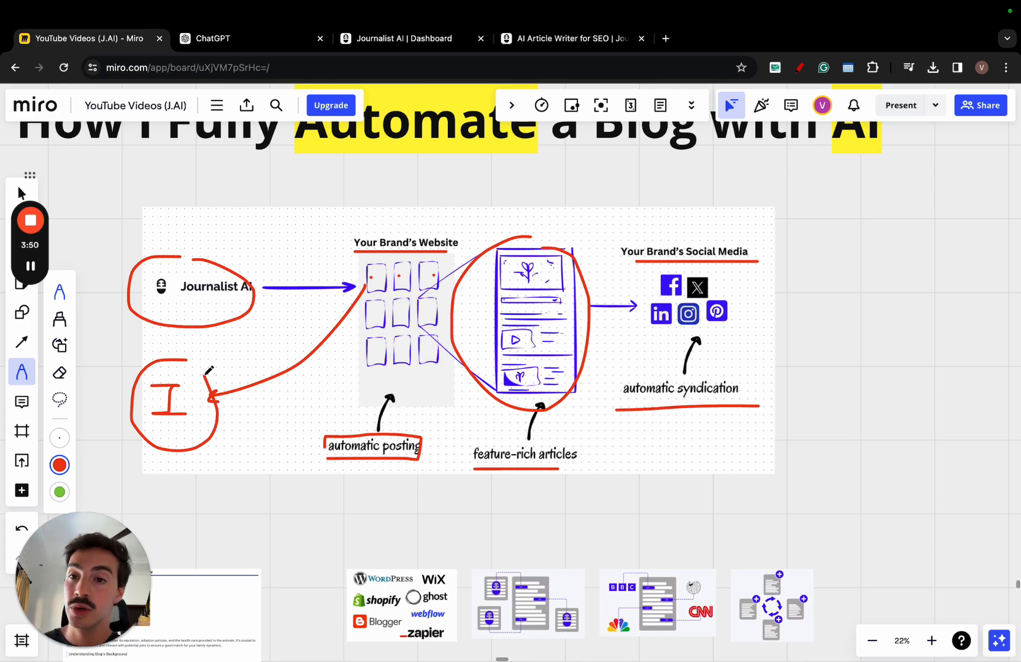
left_click(401, 39)
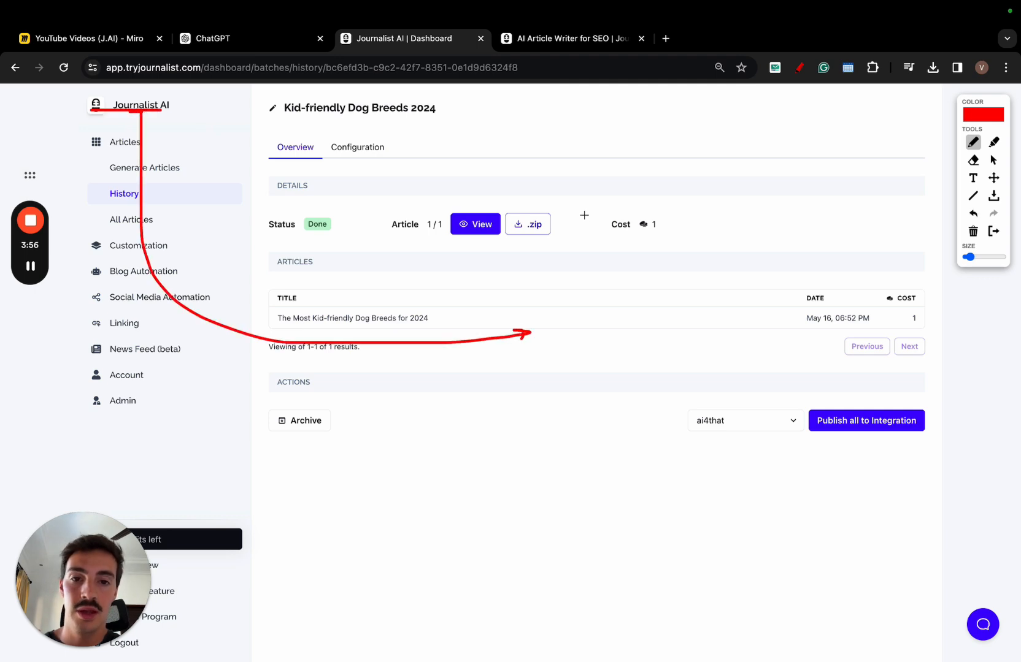
- Mark the batch page with a red arrow and start a new autoblog
left_click_drag(576, 192, 837, 525)
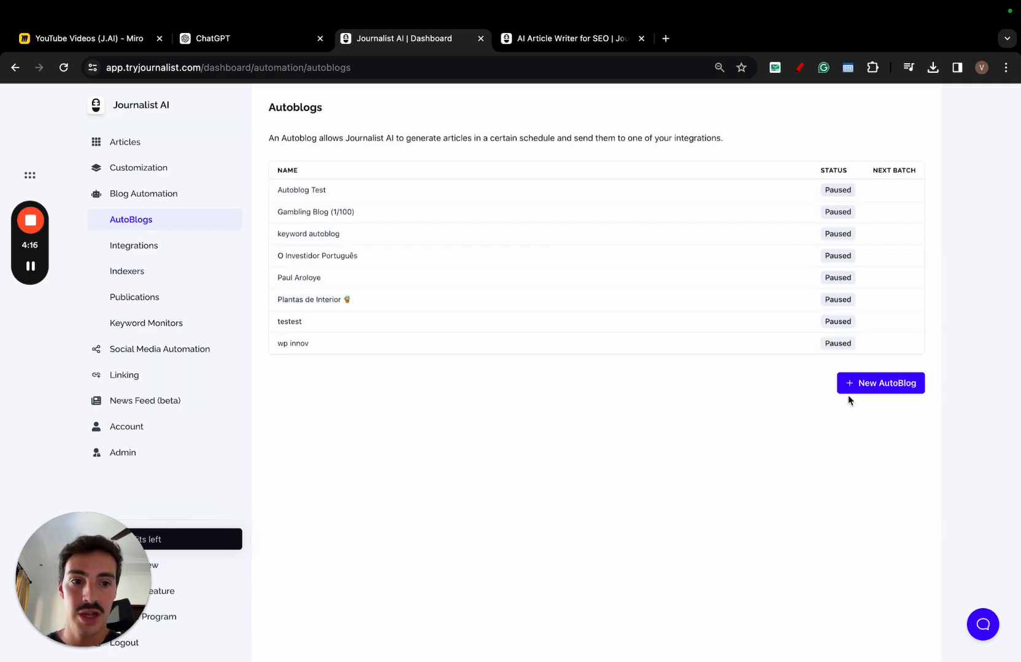
left_click(880, 383)
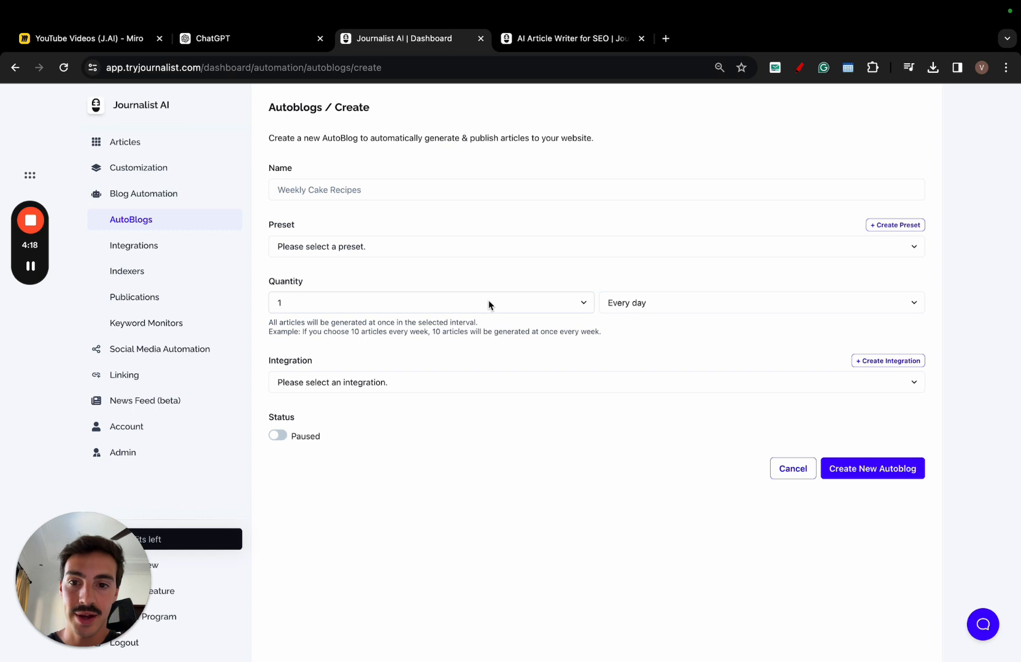
- Set the autoblog to 5 articles every week, sketch and clear red marks, then return to ChatGPT
left_click(430, 302)
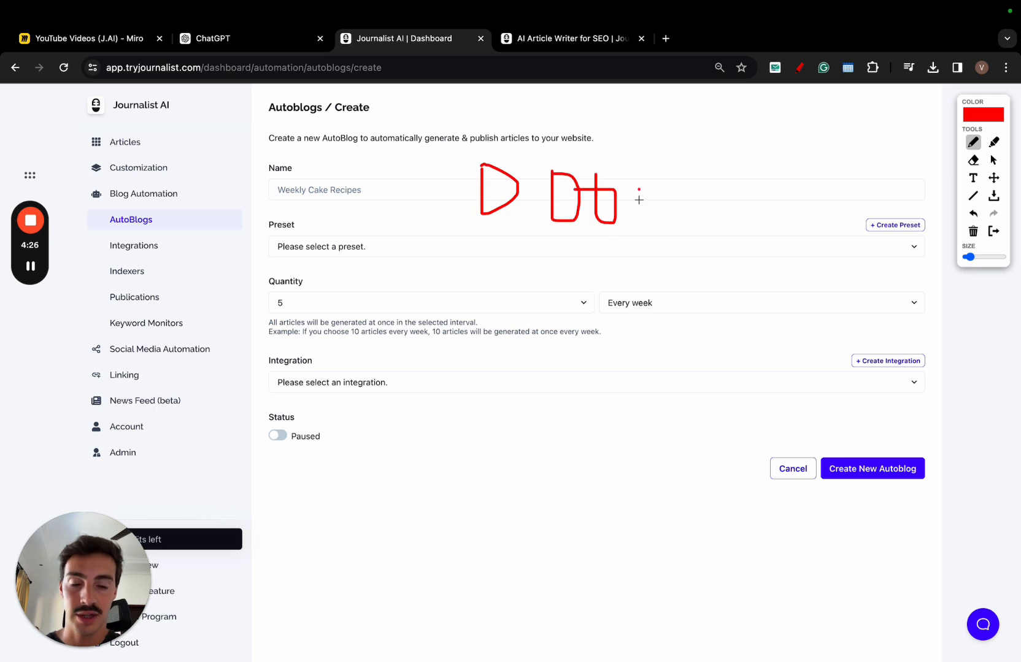
left_click_drag(638, 200, 742, 194)
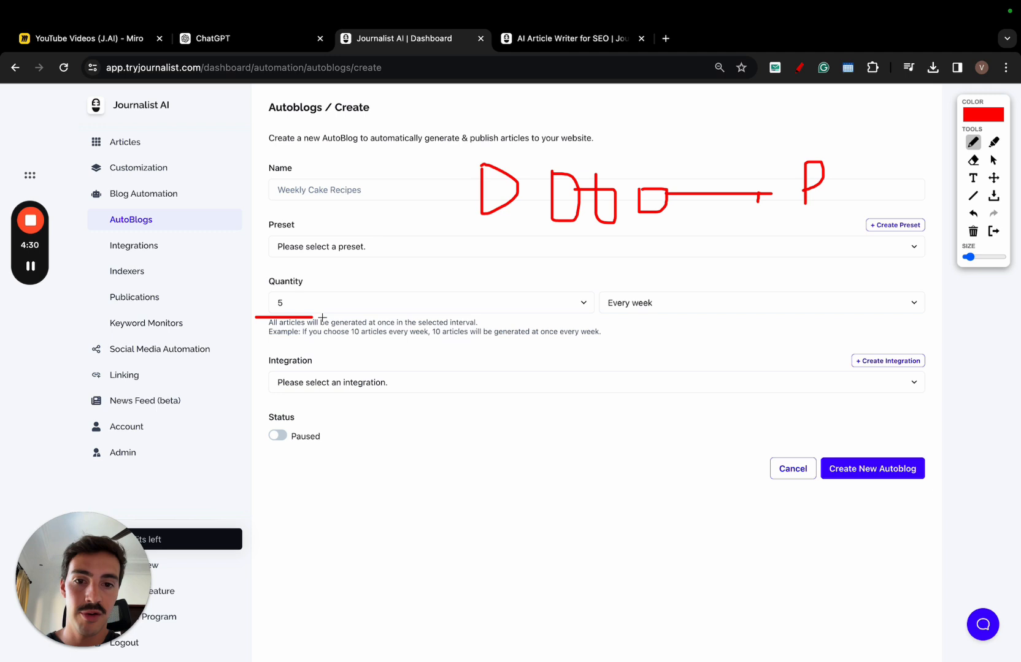
left_click(974, 232)
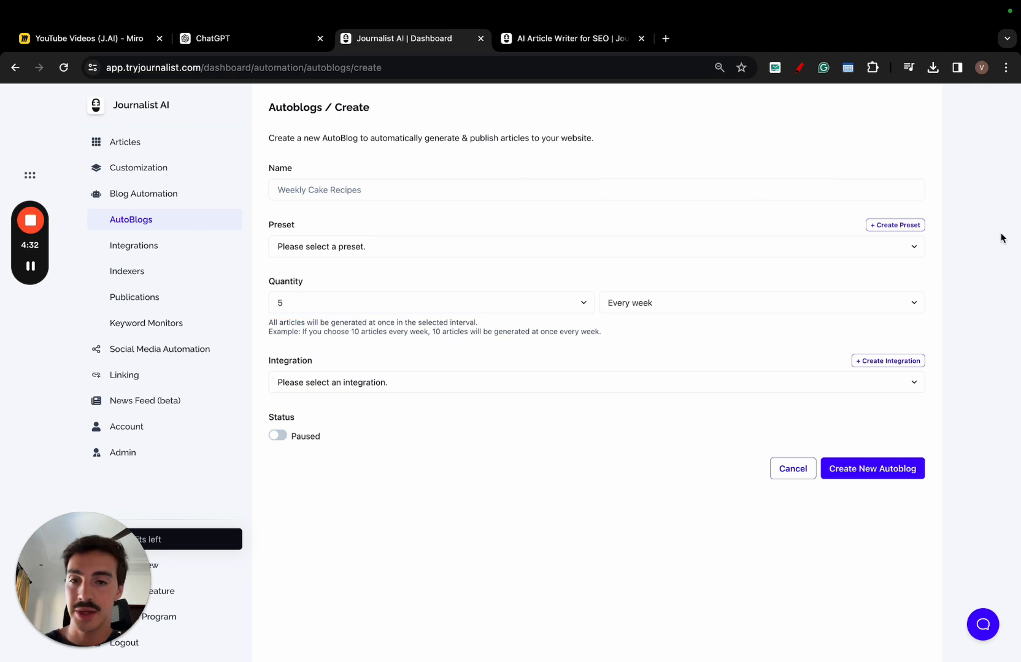
left_click(85, 39)
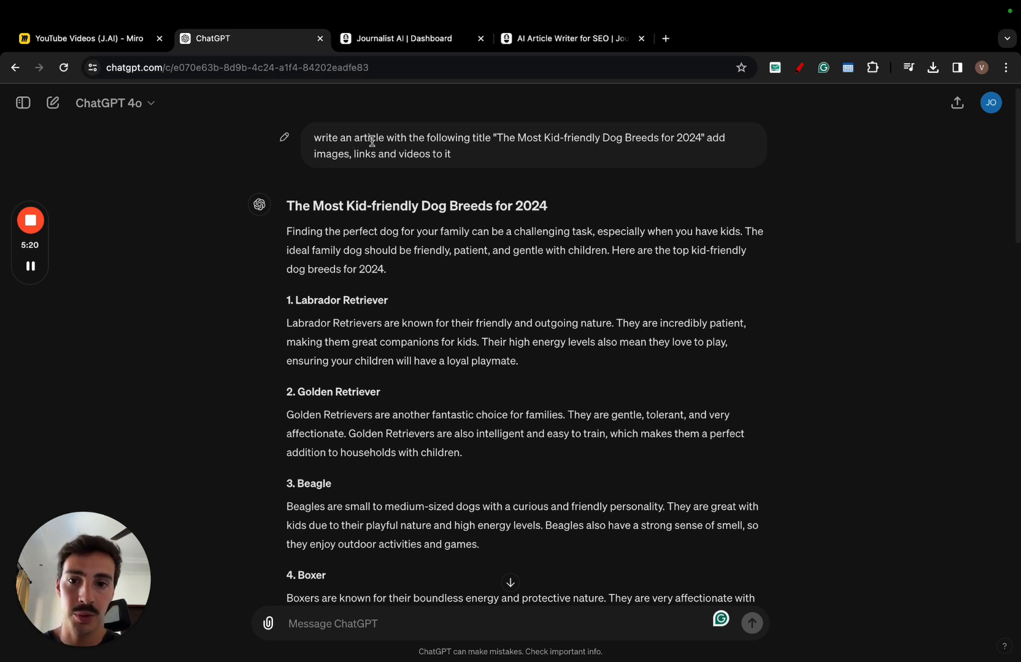
- Highlight the quoted article title in ChatGPT's prompt, then return to Journalist AI's generator
left_click_drag(500, 137, 651, 138)
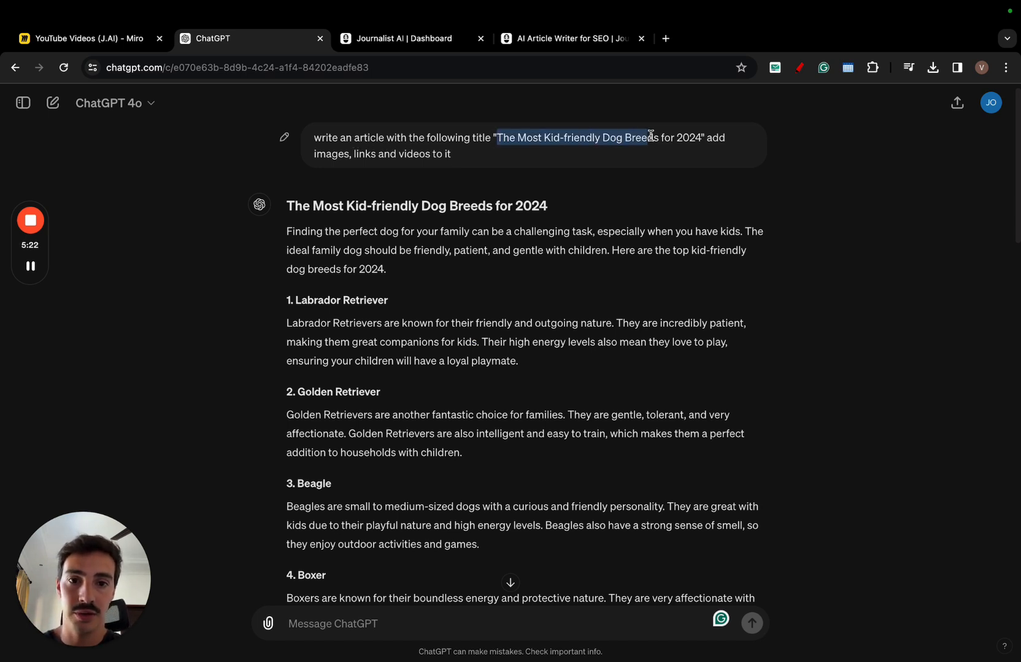
left_click_drag(649, 137, 702, 137)
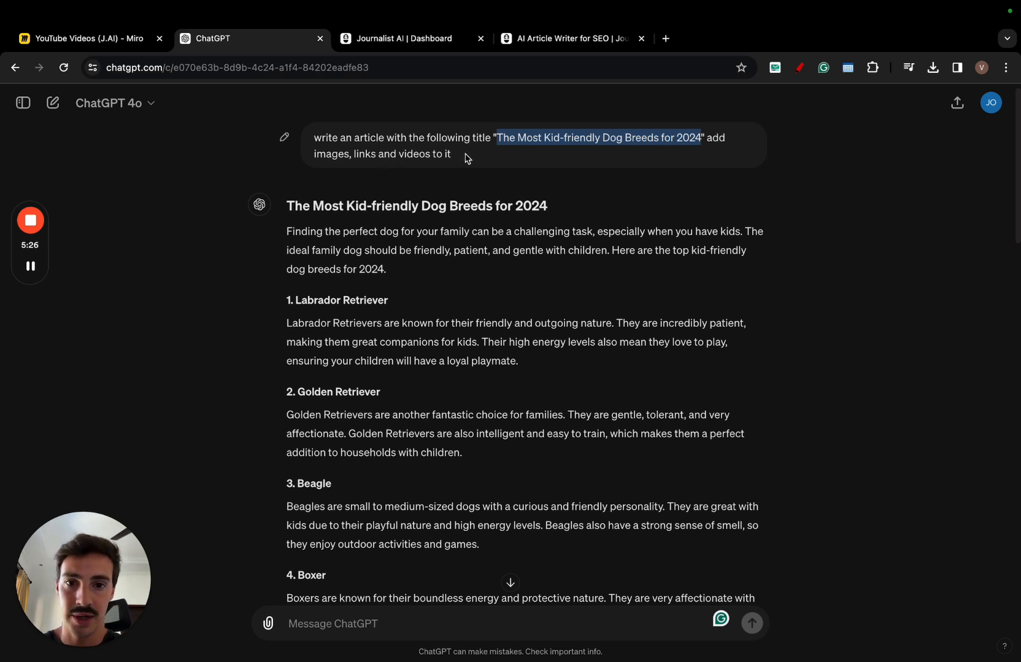
left_click(403, 39)
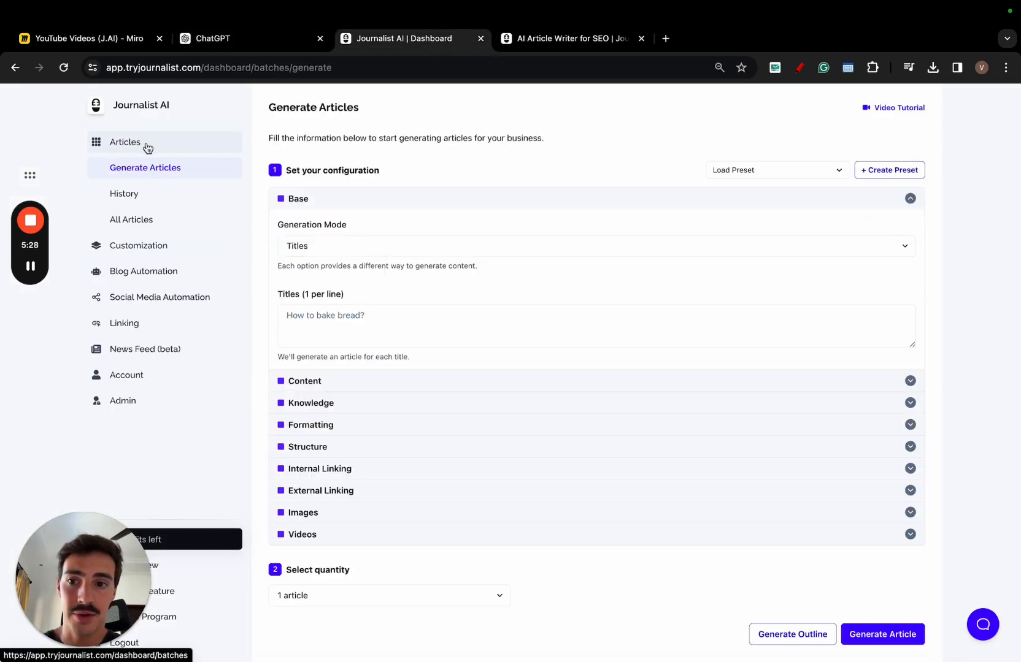
left_click(251, 39)
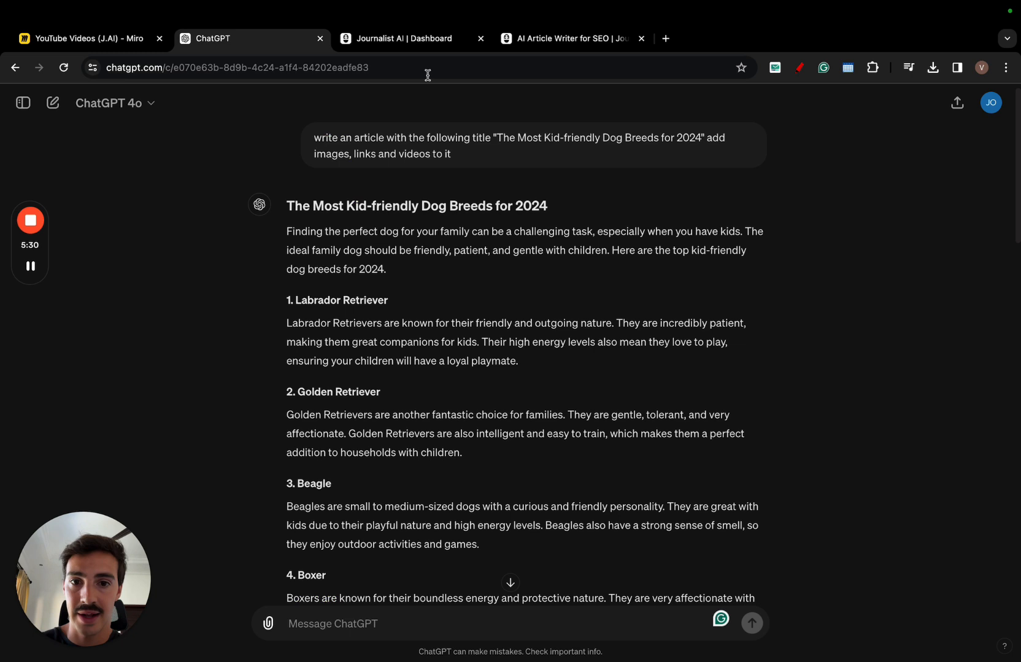
left_click_drag(497, 137, 698, 137)
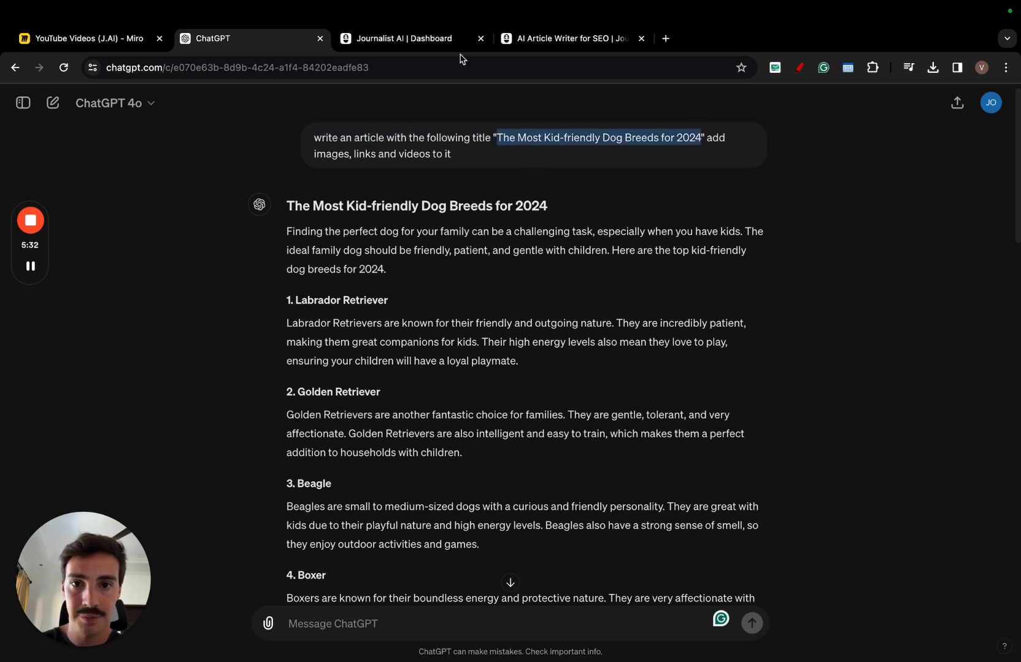
left_click(404, 39)
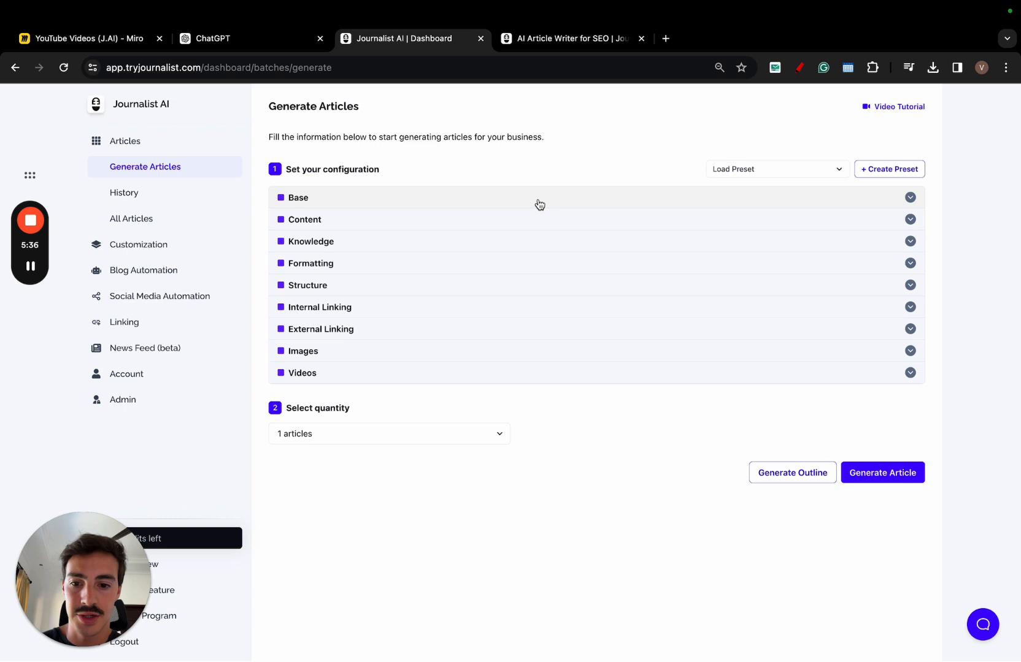
- Expand the Videos settings, then open the Kid-friendly Dog Breeds 2024 batch from History
left_click(911, 373)
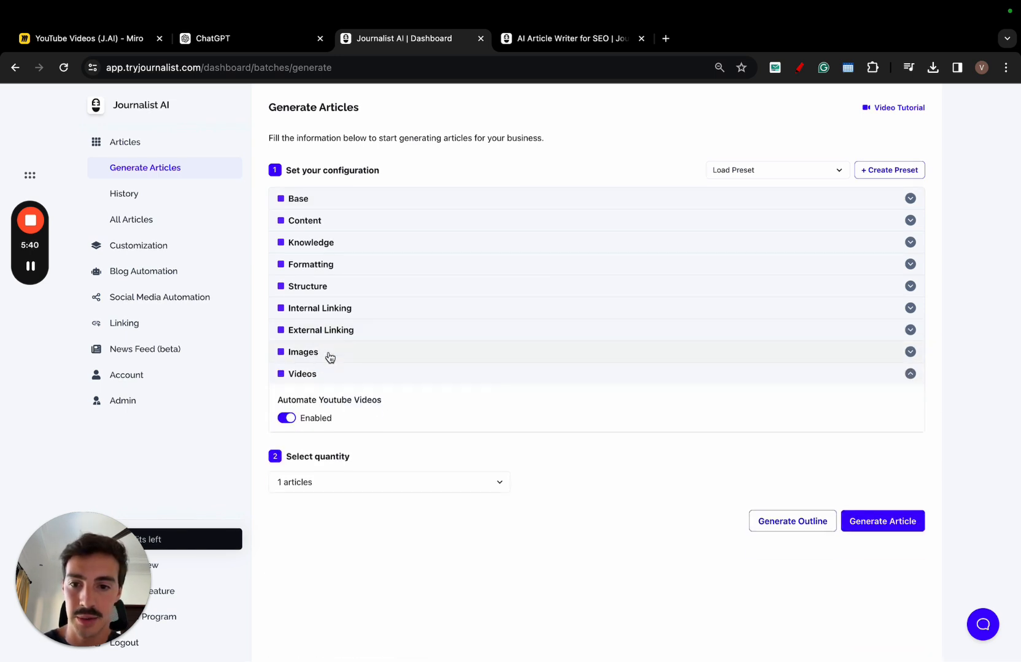
left_click(302, 351)
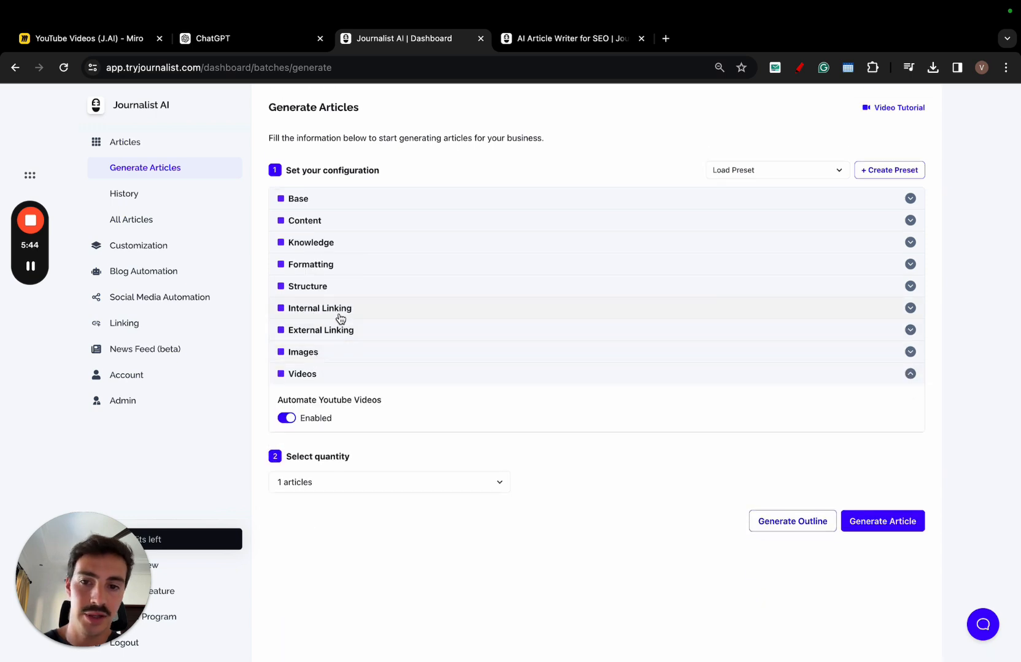
mouse_move(256, 279)
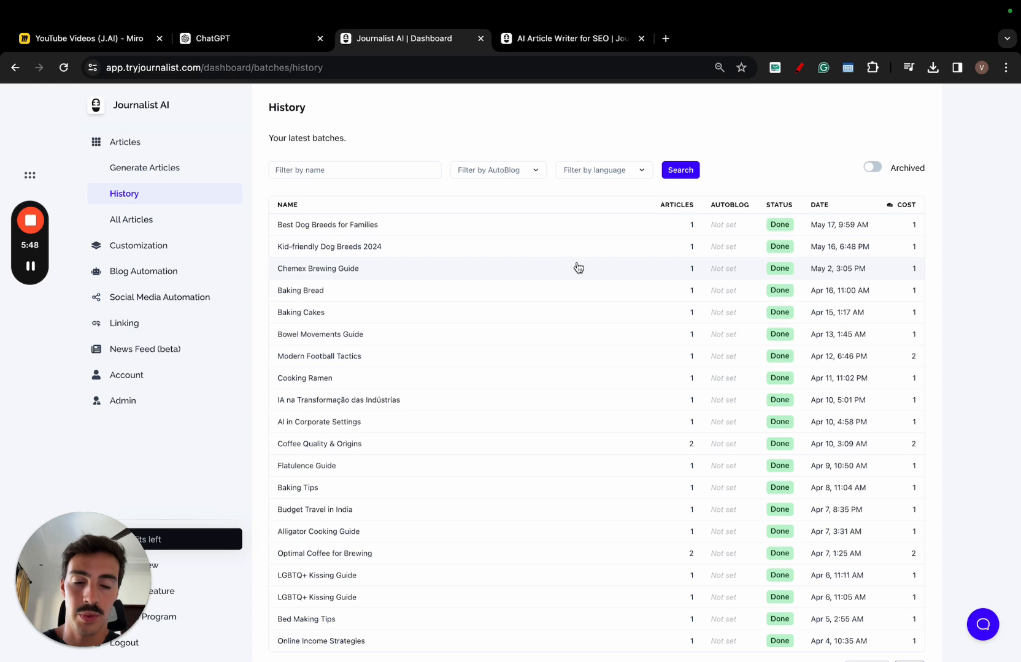
left_click(329, 247)
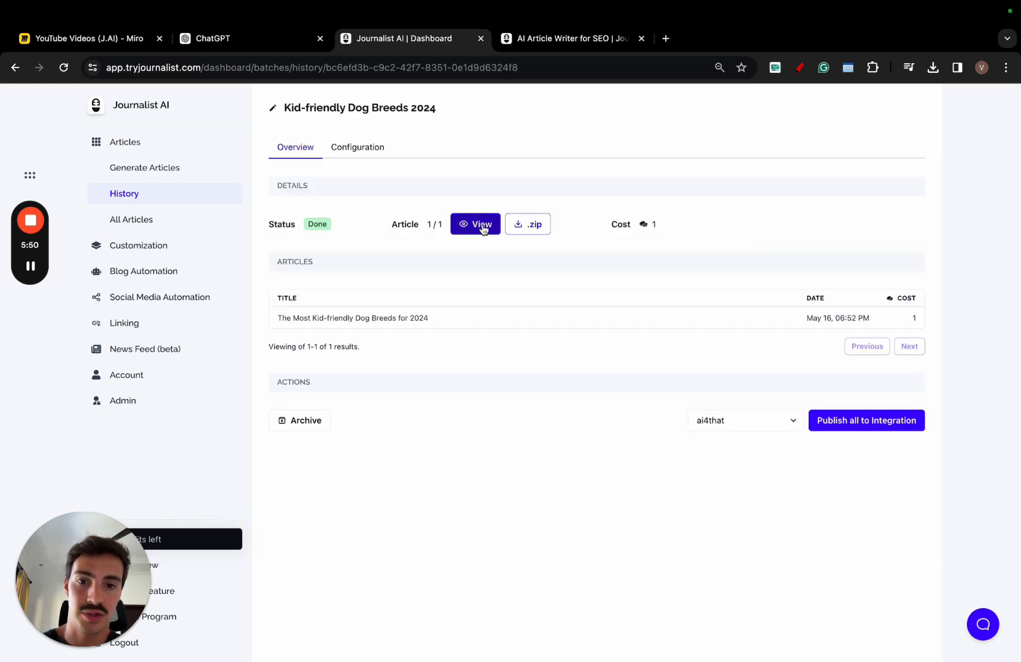
- Preview and scroll 'The Most Kid-friendly Dog Breeds for 2024', then switch to Miro
left_click(475, 224)
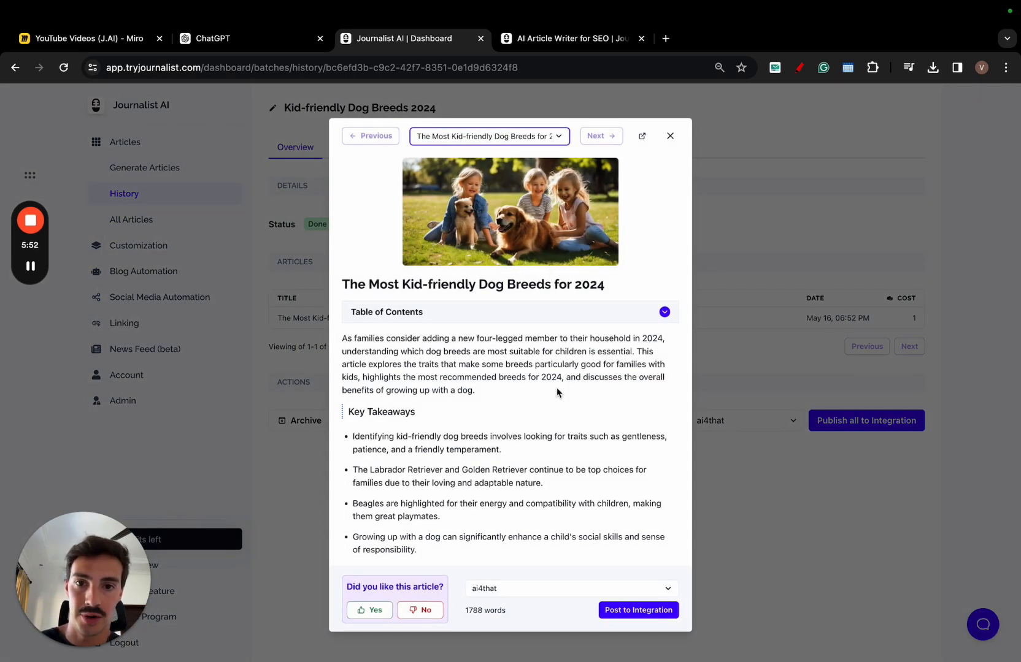
scroll("down", 3)
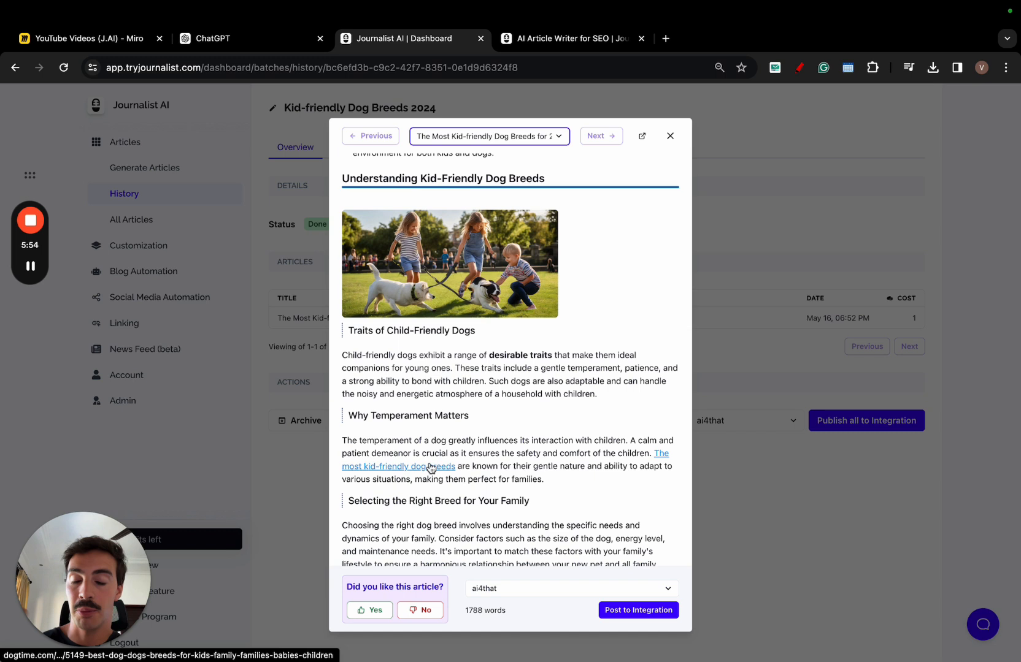
mouse_move(492, 434)
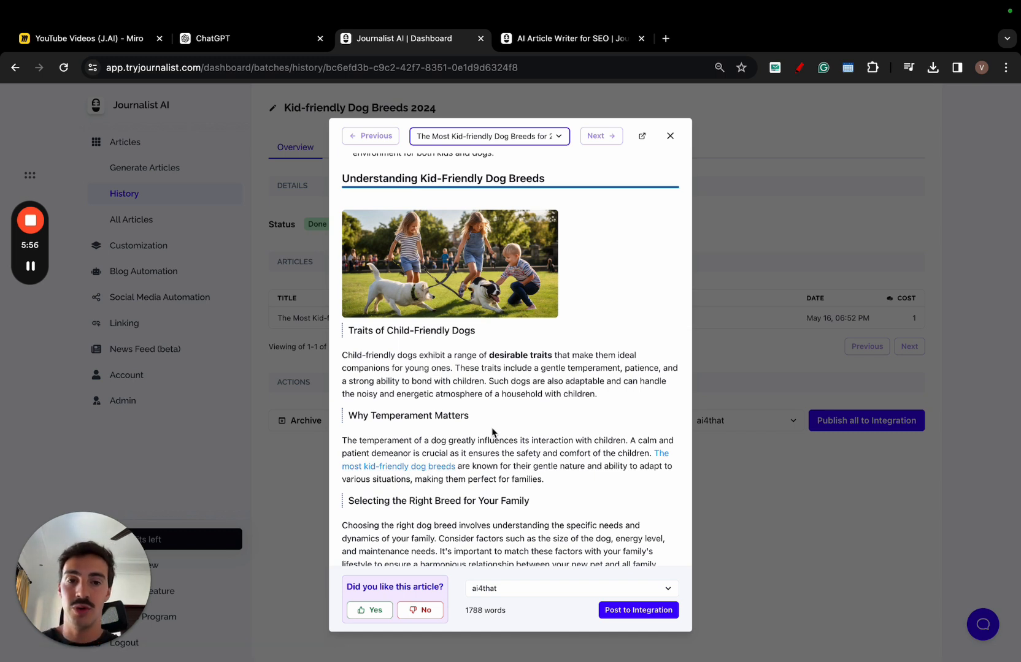
mouse_move(605, 306)
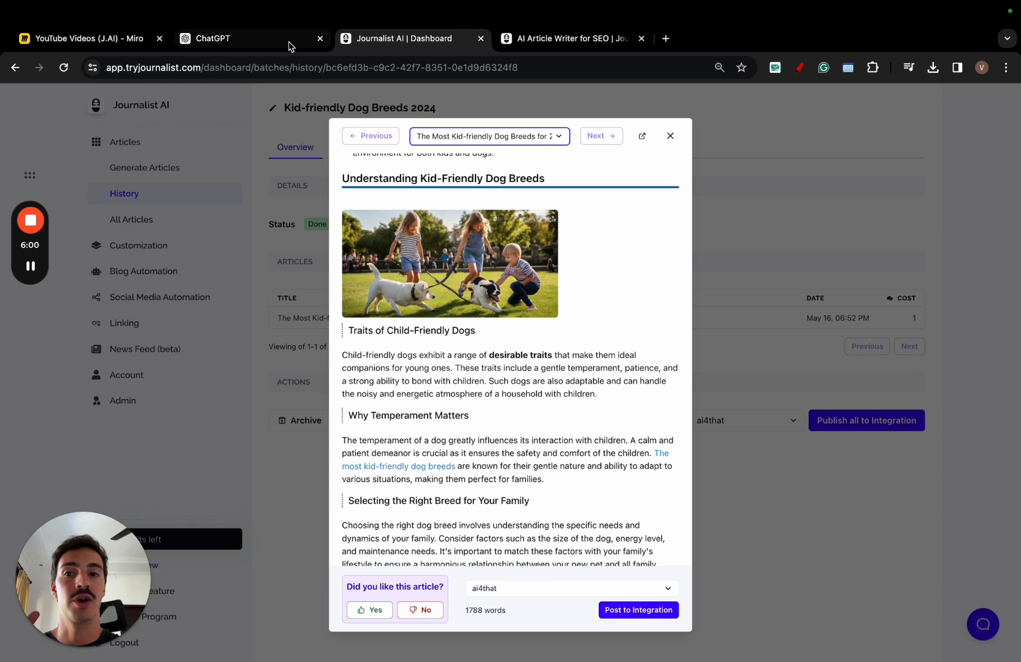
left_click(83, 39)
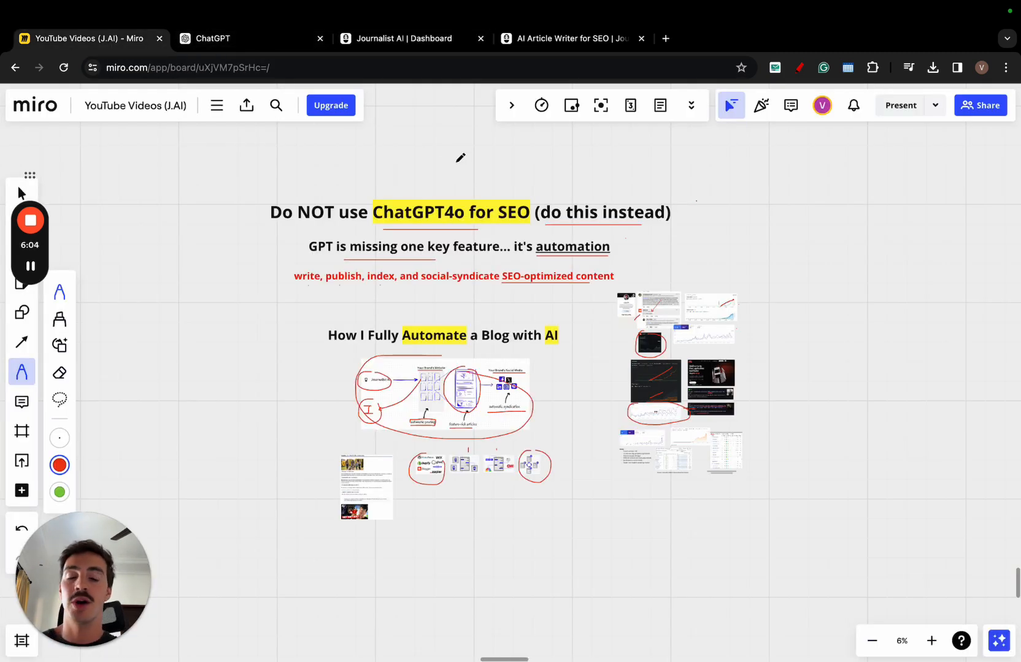
- Draw a red article outline, a curved arrow into it, and surrounding annotations
left_click_drag(799, 220, 885, 370)
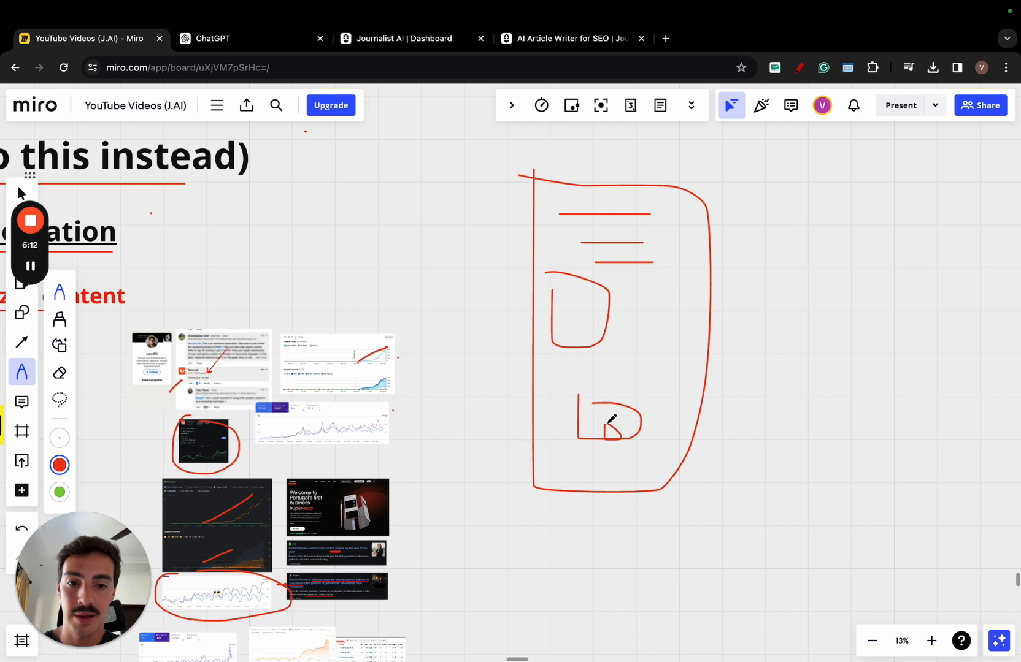
left_click_drag(660, 328, 775, 270)
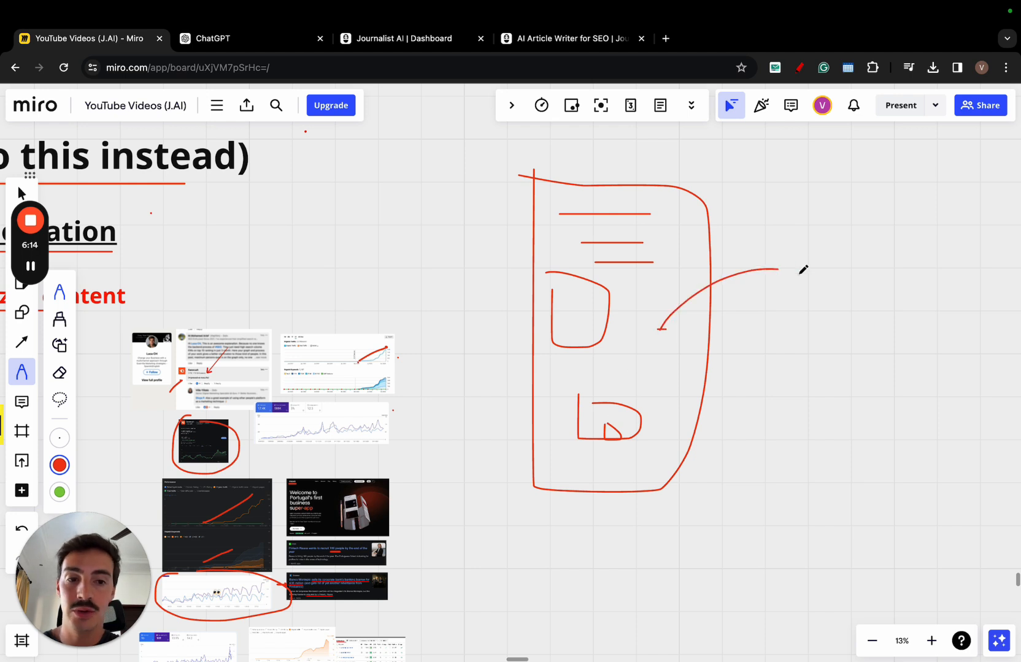
left_click_drag(797, 234, 833, 286)
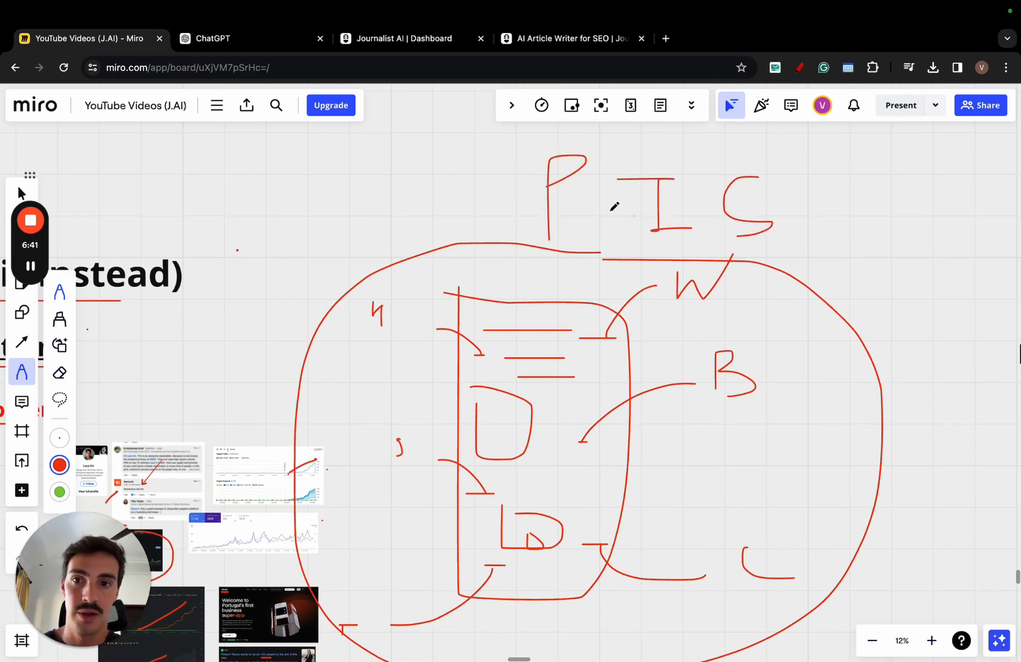
- Close the dog-breeds article preview, then sketch red marks on the batch page and clear them
left_click(397, 38)
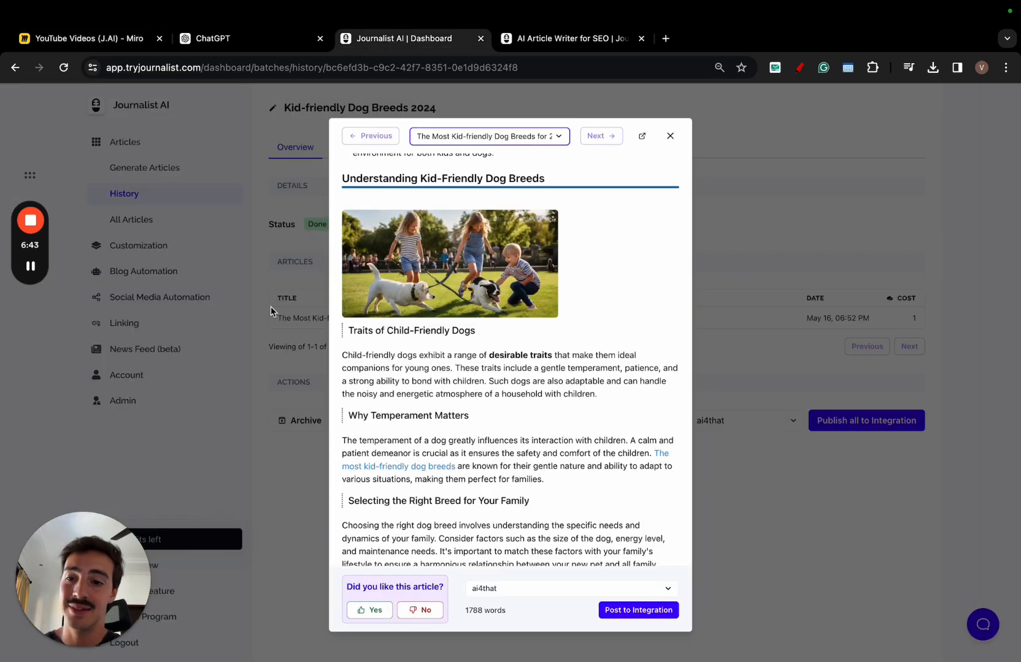
left_click(670, 136)
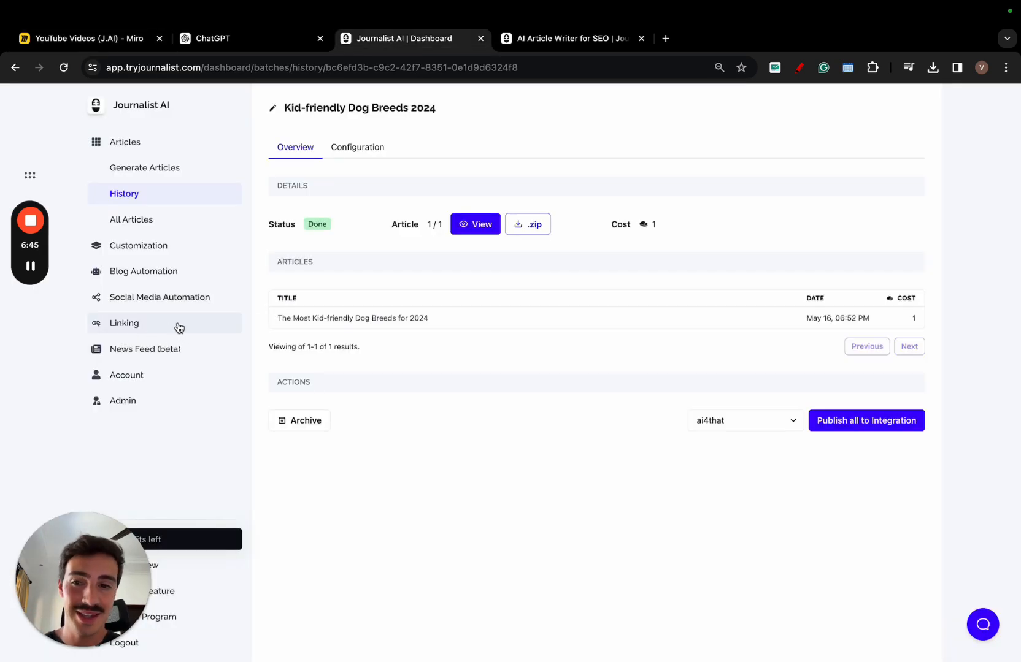
mouse_move(151, 327)
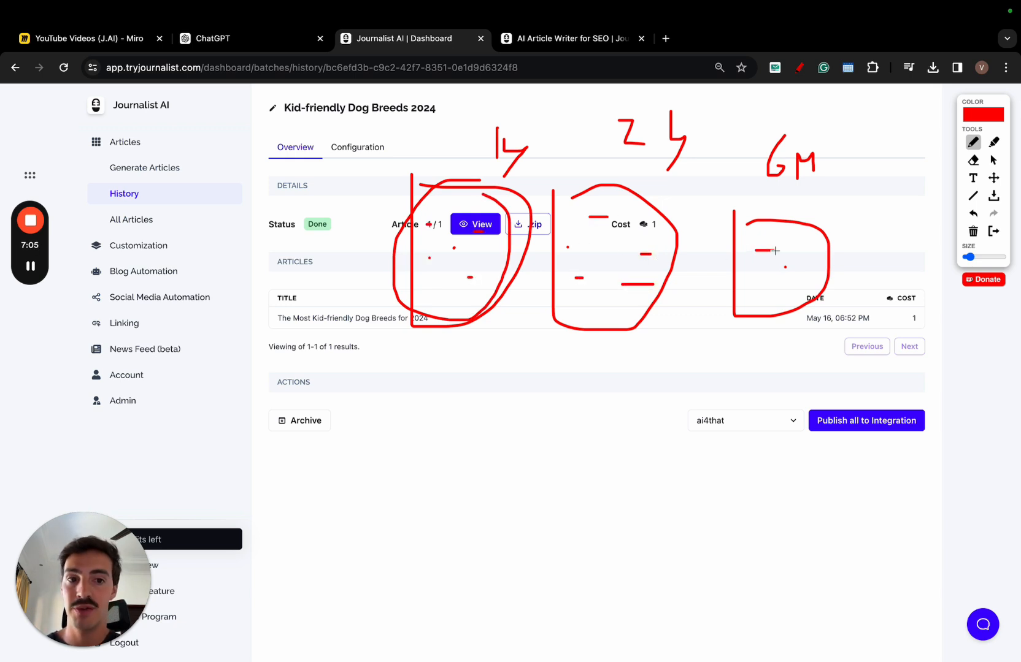
left_click_drag(738, 253, 823, 253)
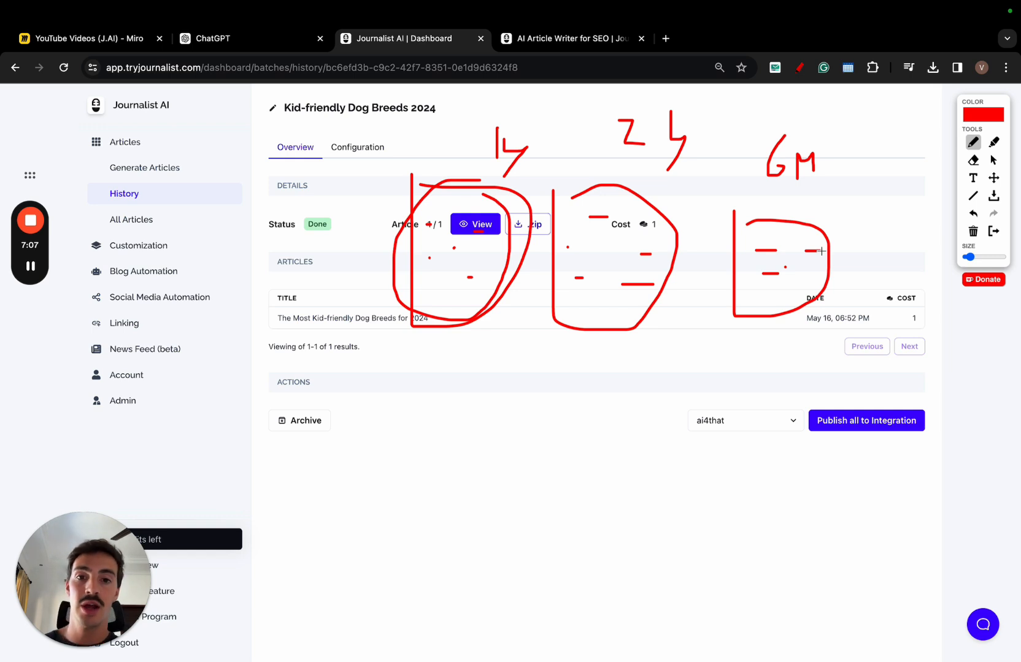
mouse_move(815, 277)
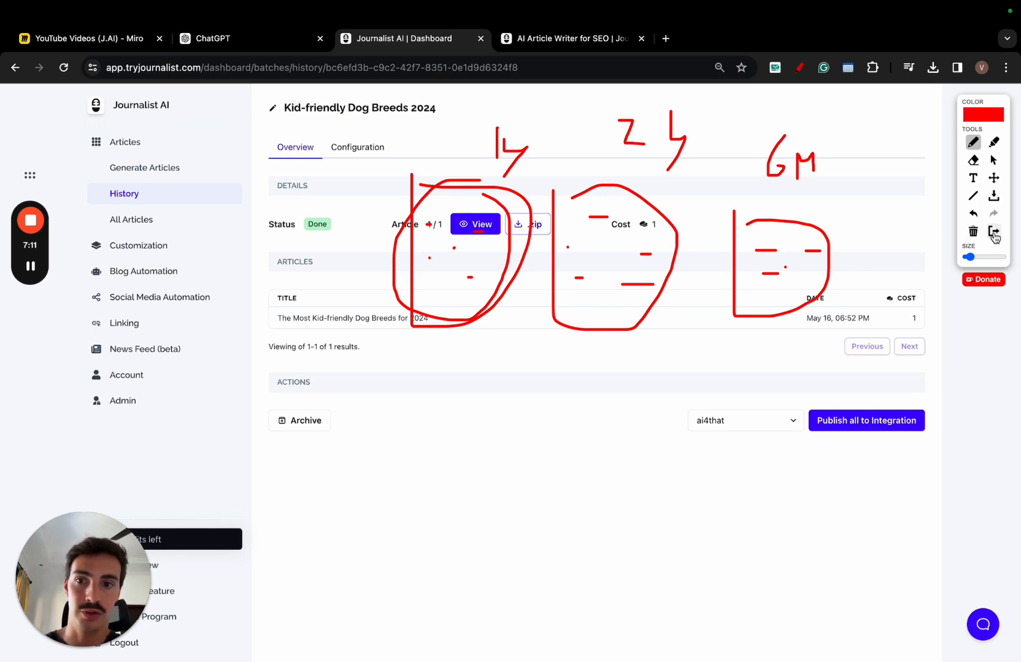
left_click(994, 231)
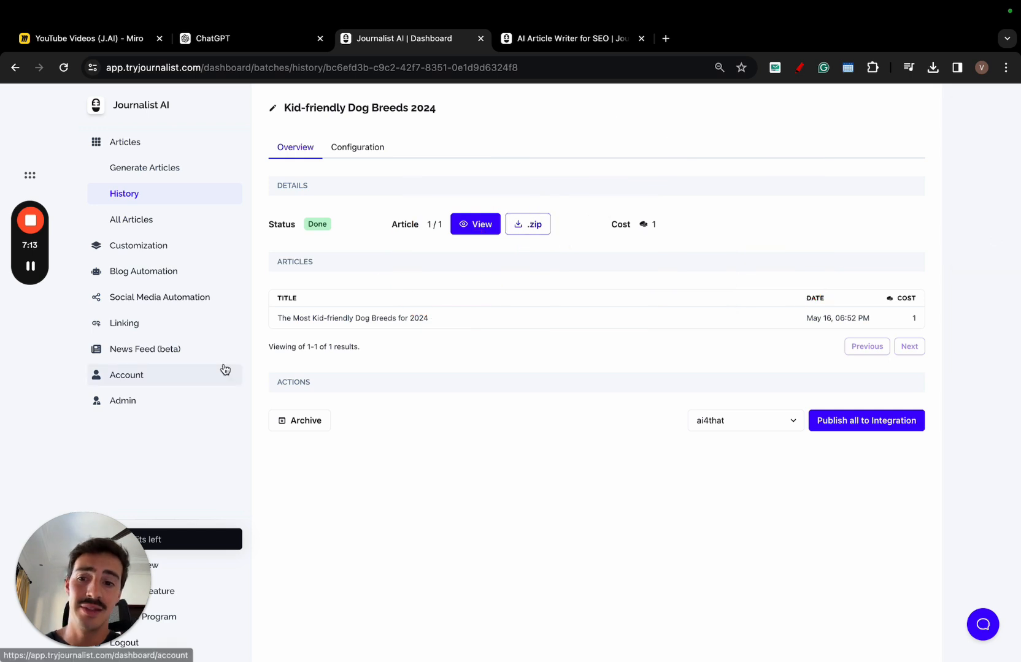
mouse_move(209, 356)
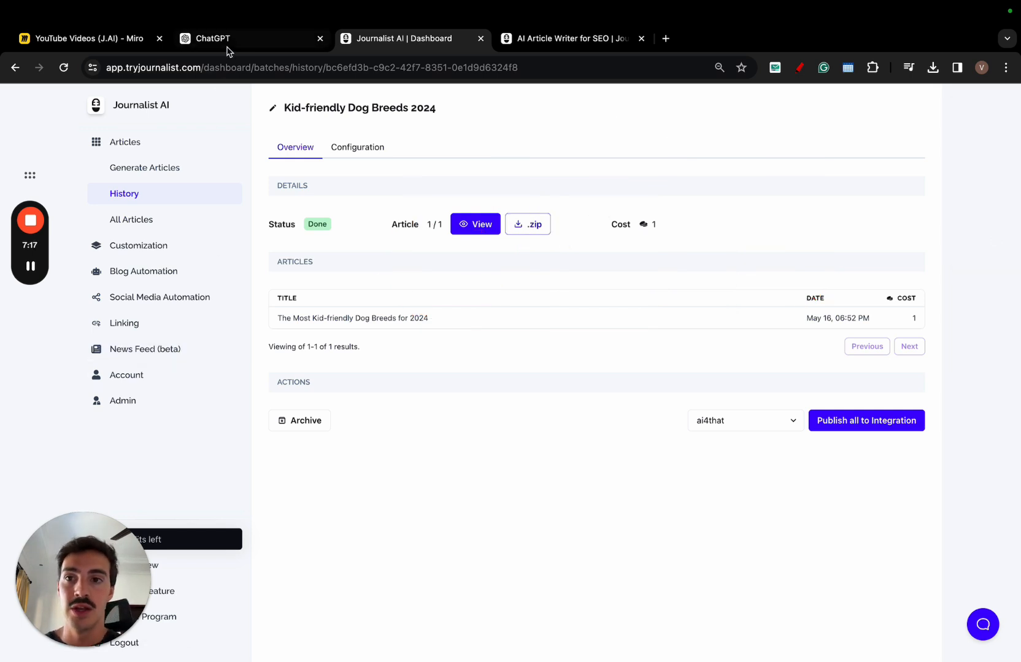
- Briefly bring up the ChatGPT dog-breeds article, then switch back to the Miro board
left_click(84, 38)
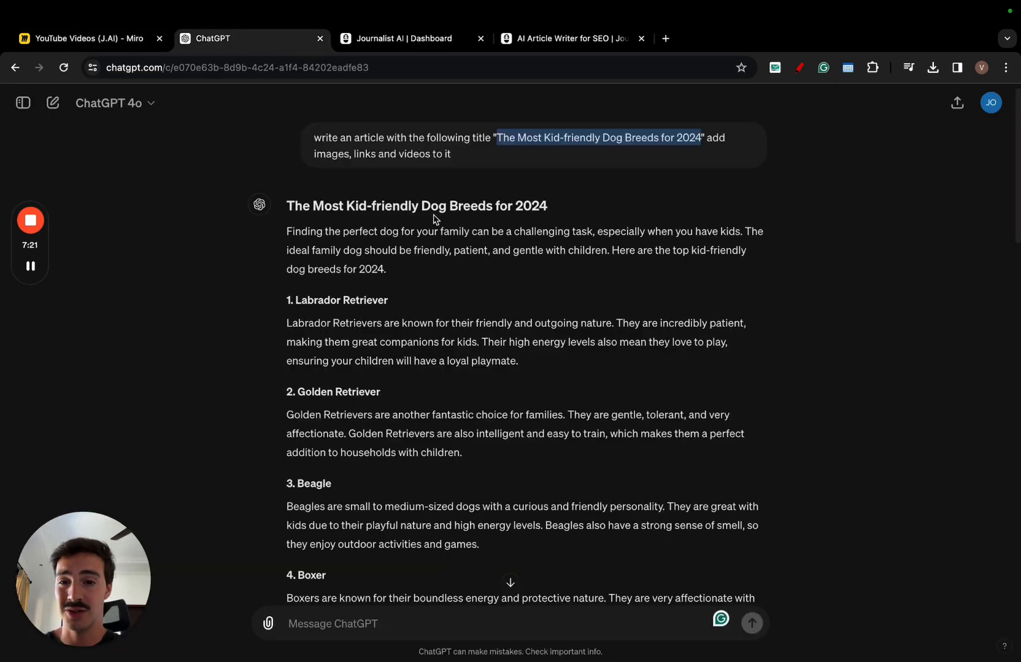
left_click(83, 38)
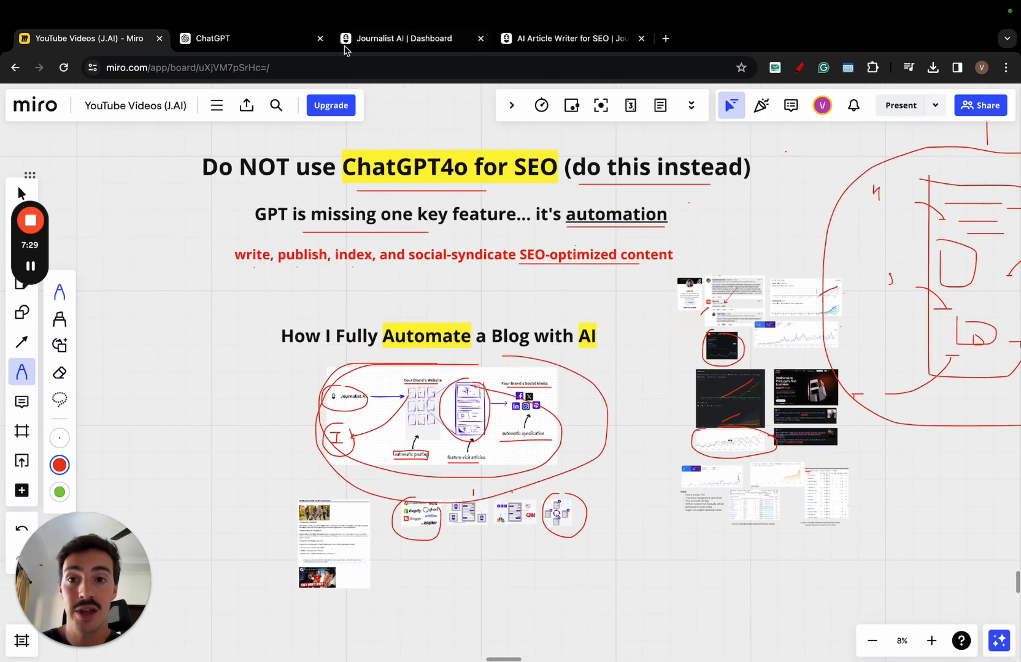
- View the Journalist AI homepage and its support message form, then go back to the Miro board
left_click(397, 38)
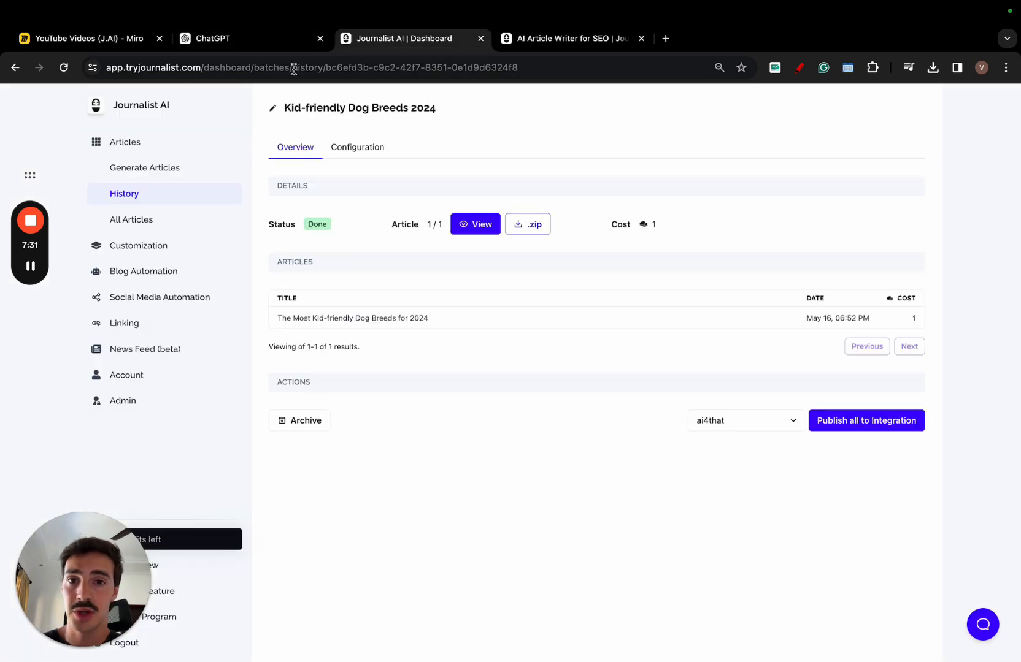
left_click(568, 38)
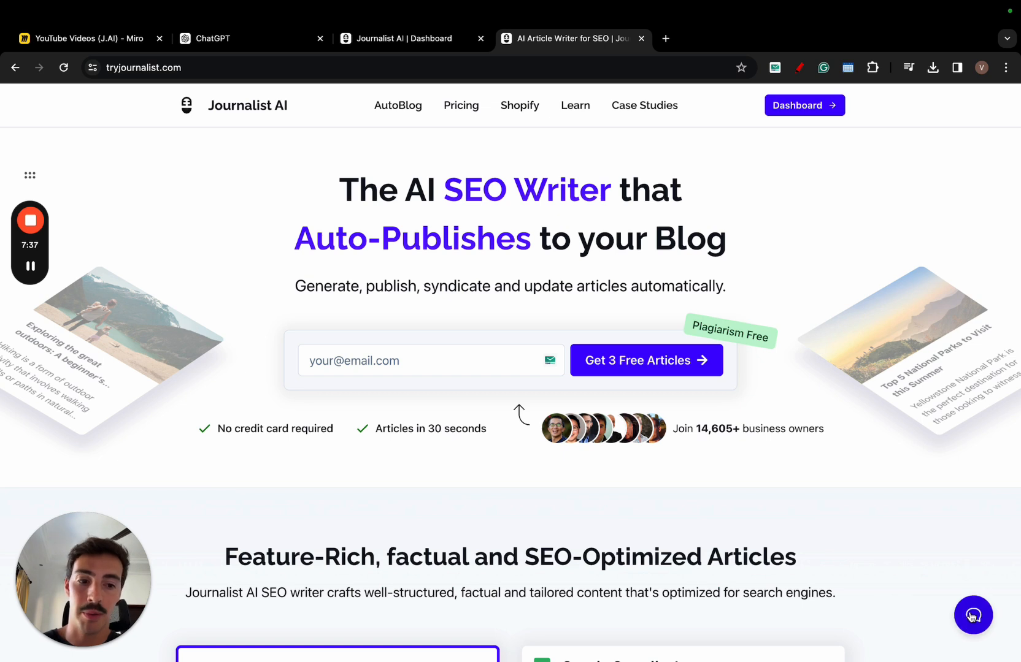
left_click(972, 616)
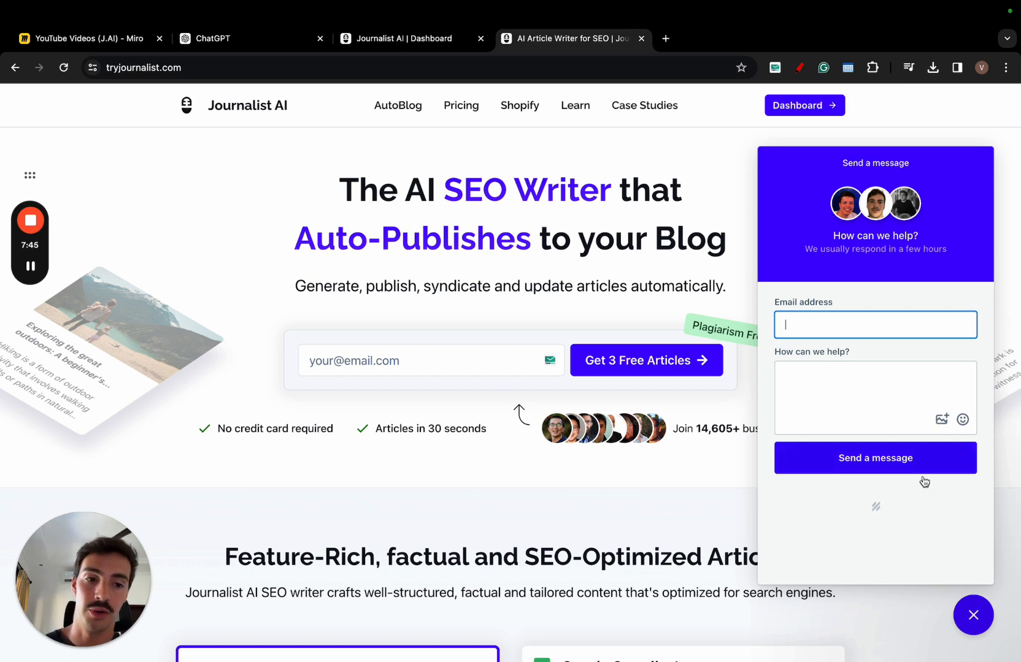
left_click(973, 616)
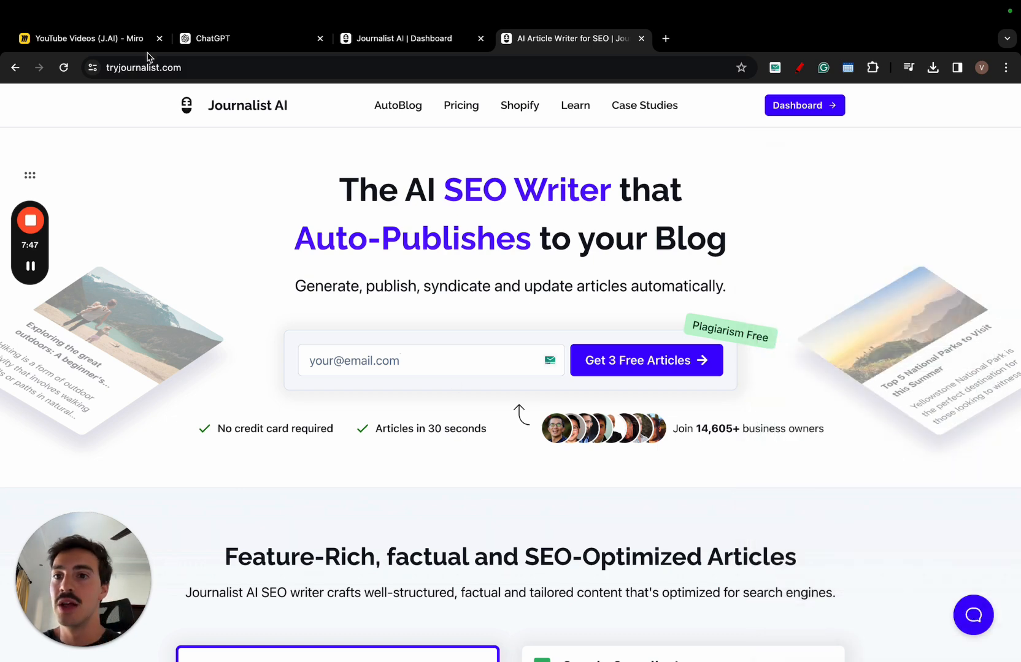
left_click(85, 39)
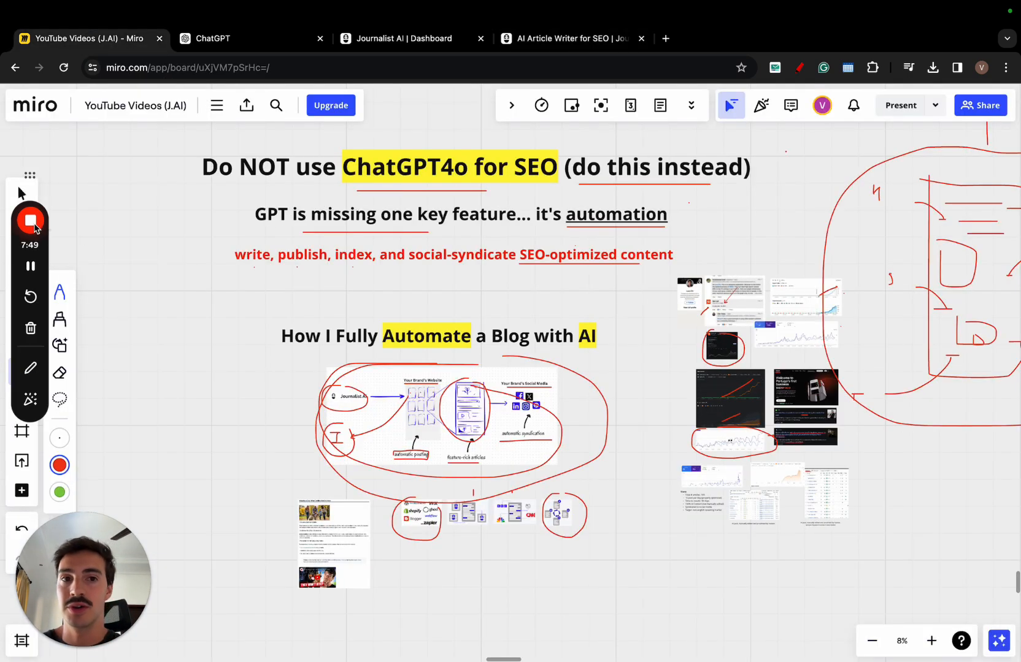